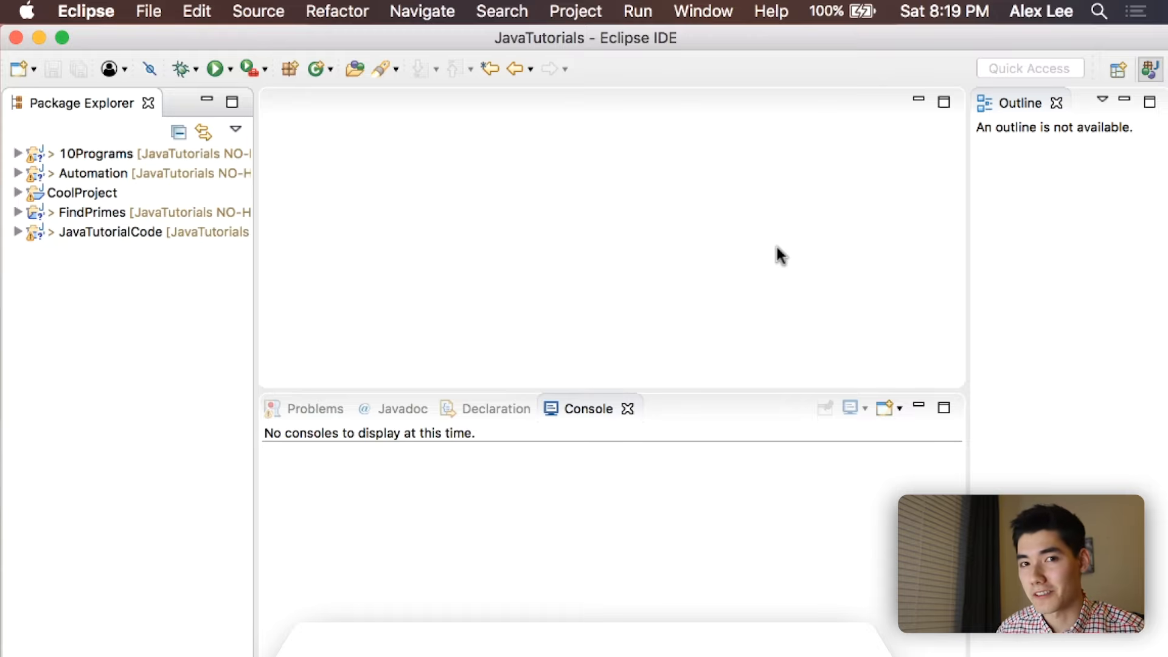
- Create a new Java project named Recursion
click(147, 11)
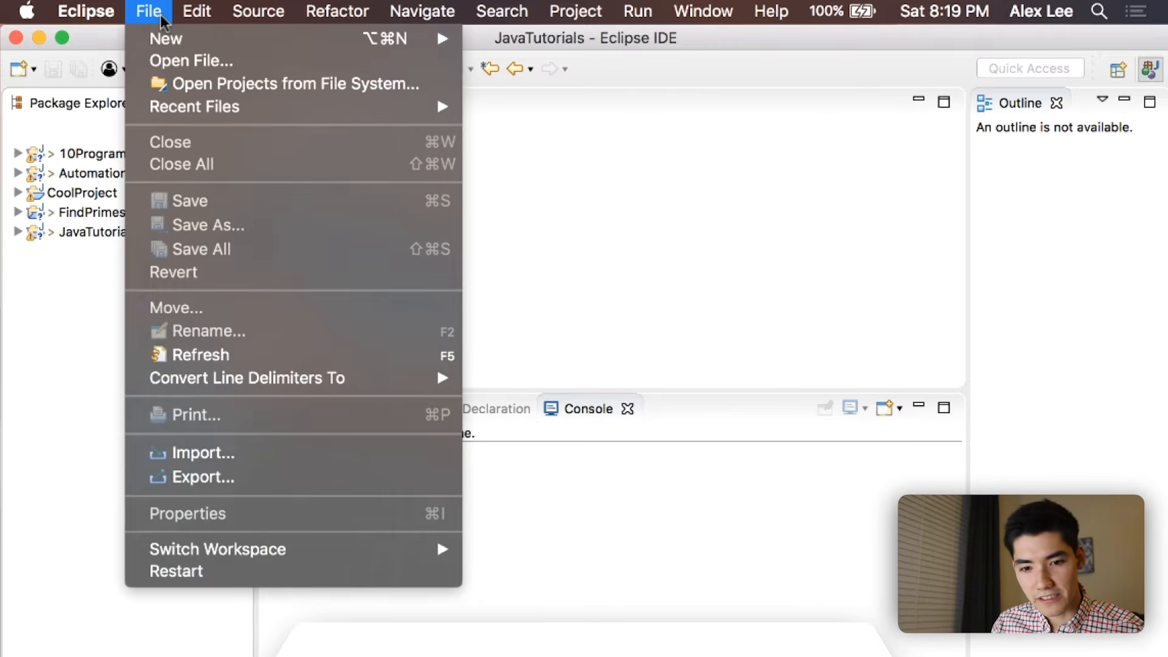
mouse_move(166, 39)
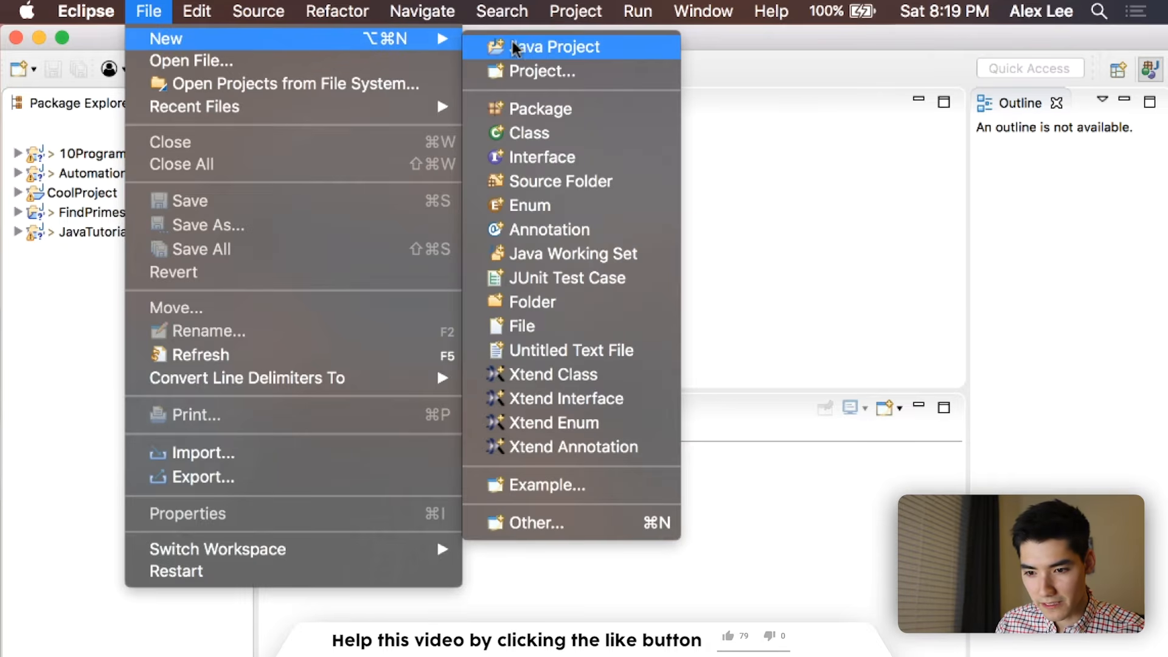
click(555, 46)
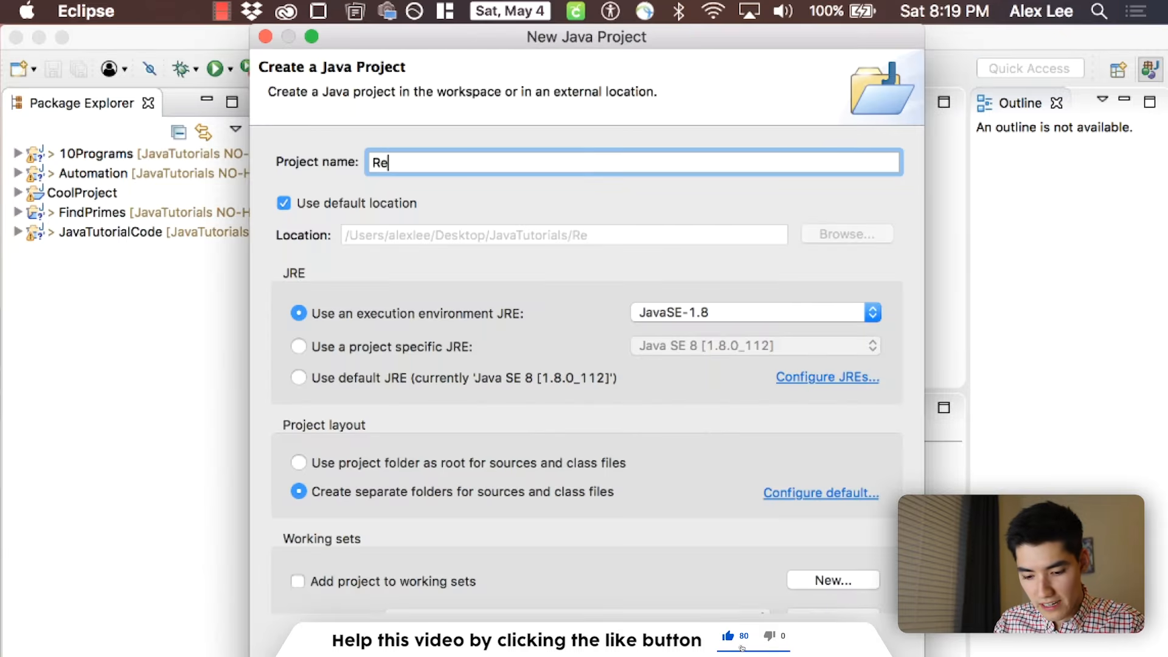
text(cursion)
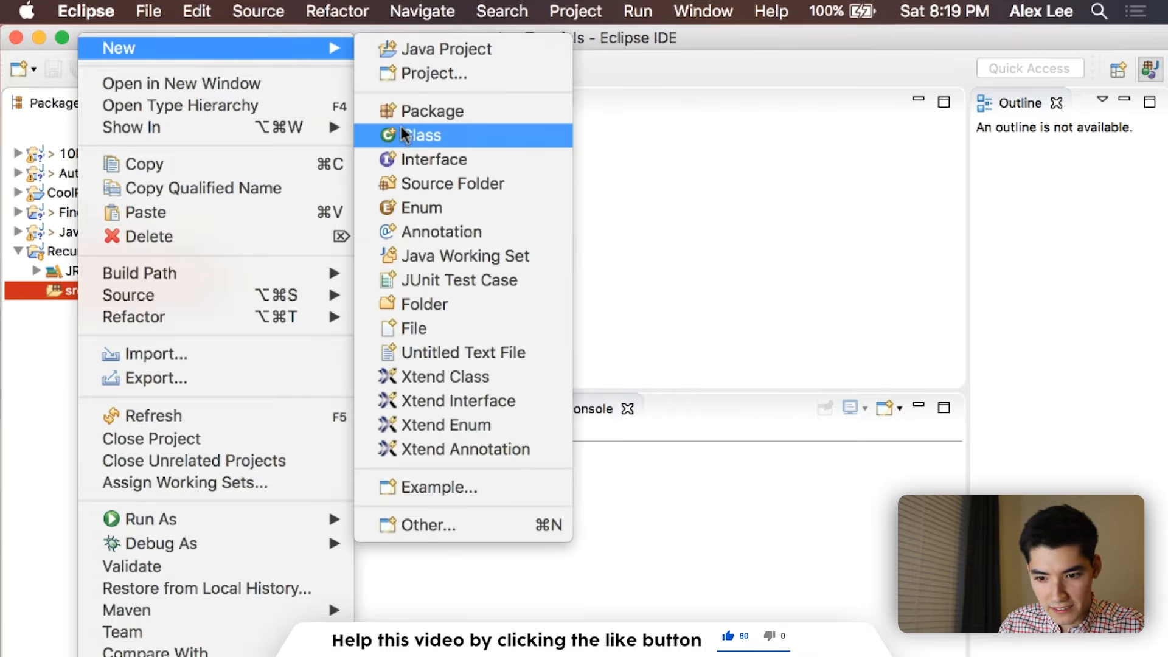
- Add a class named RecursionIsCool with a main method to the src folder
click(423, 135)
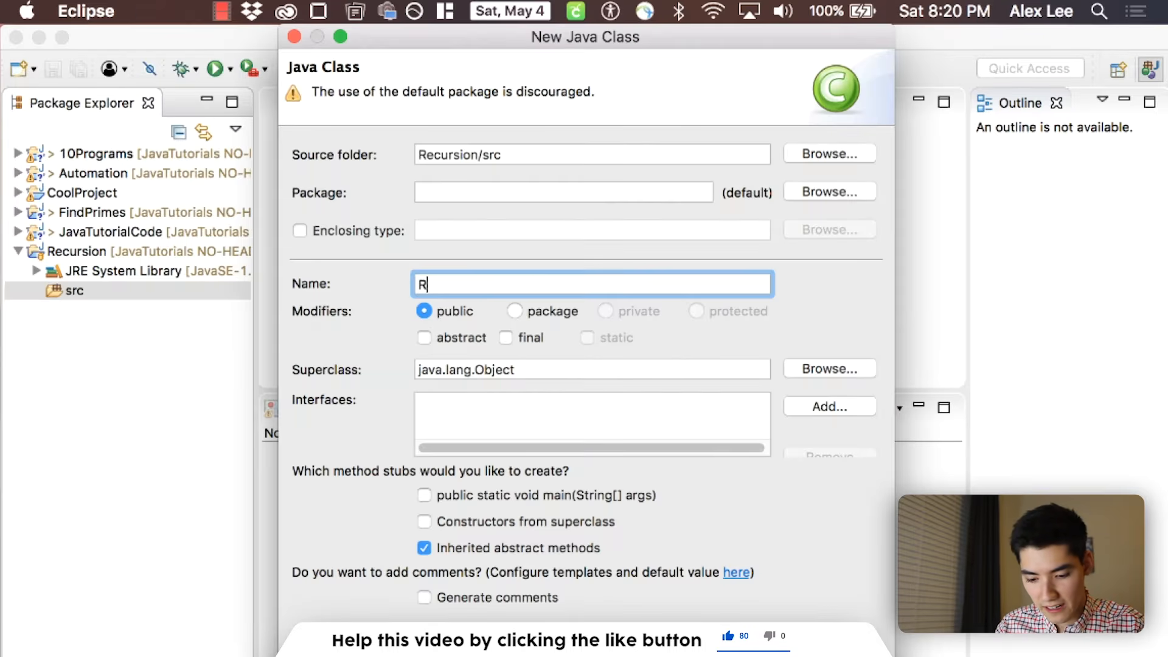
text(ecursion)
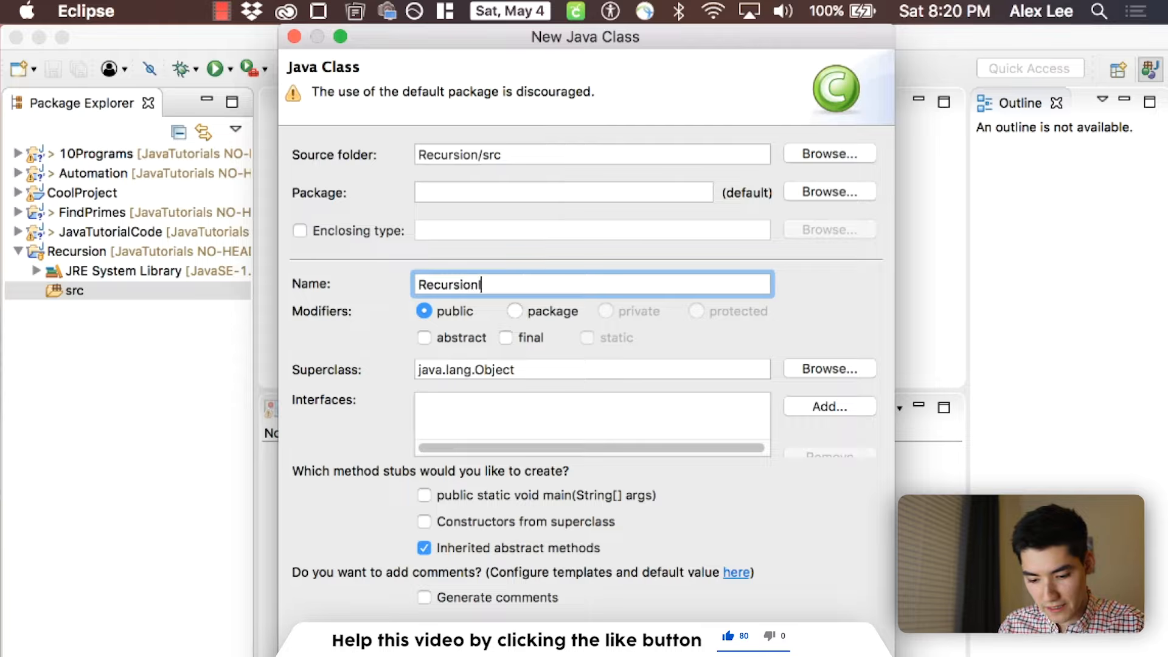
text(IsCool)
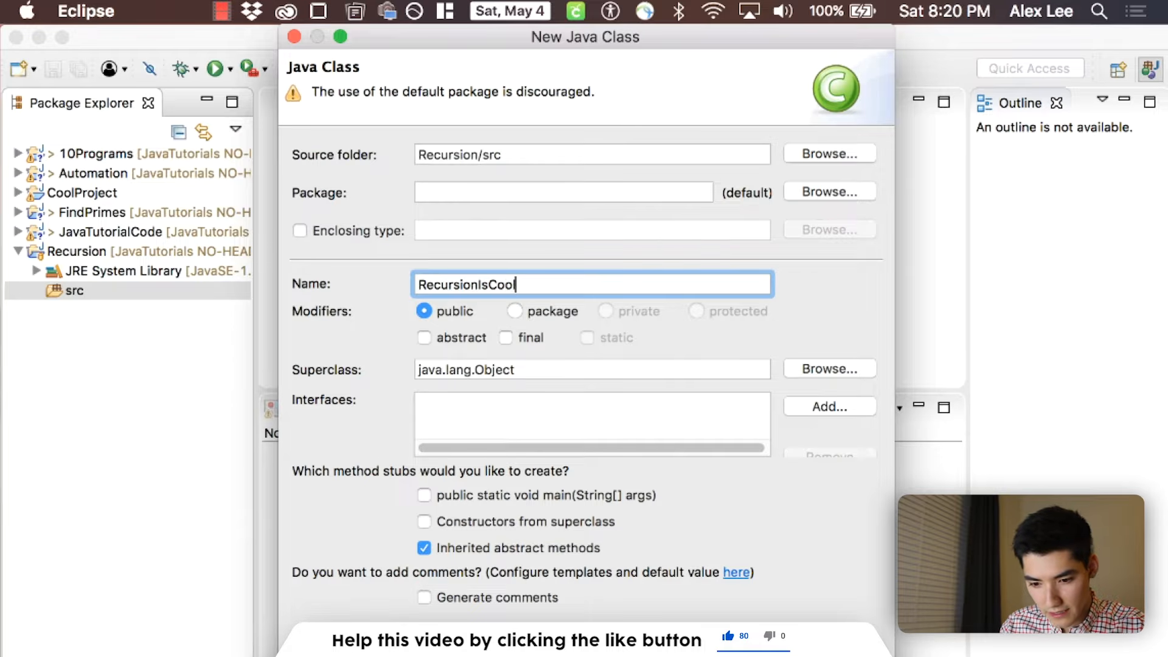
click(424, 495)
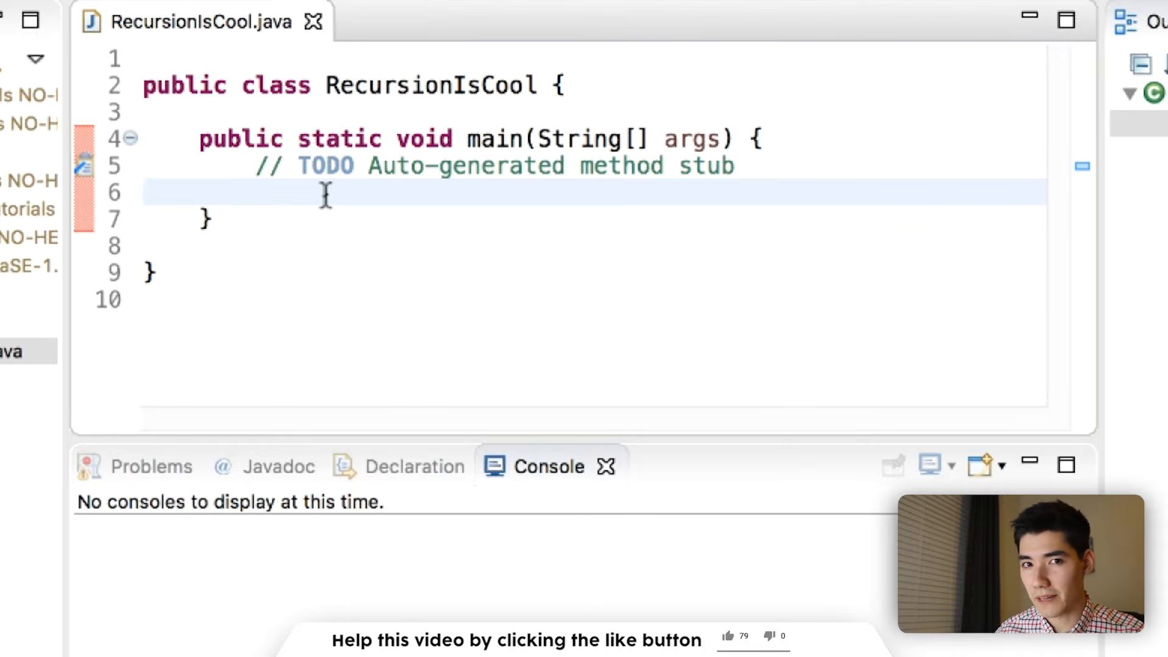
- Insert blank lines after main's closing brace for a new method
click(728, 636)
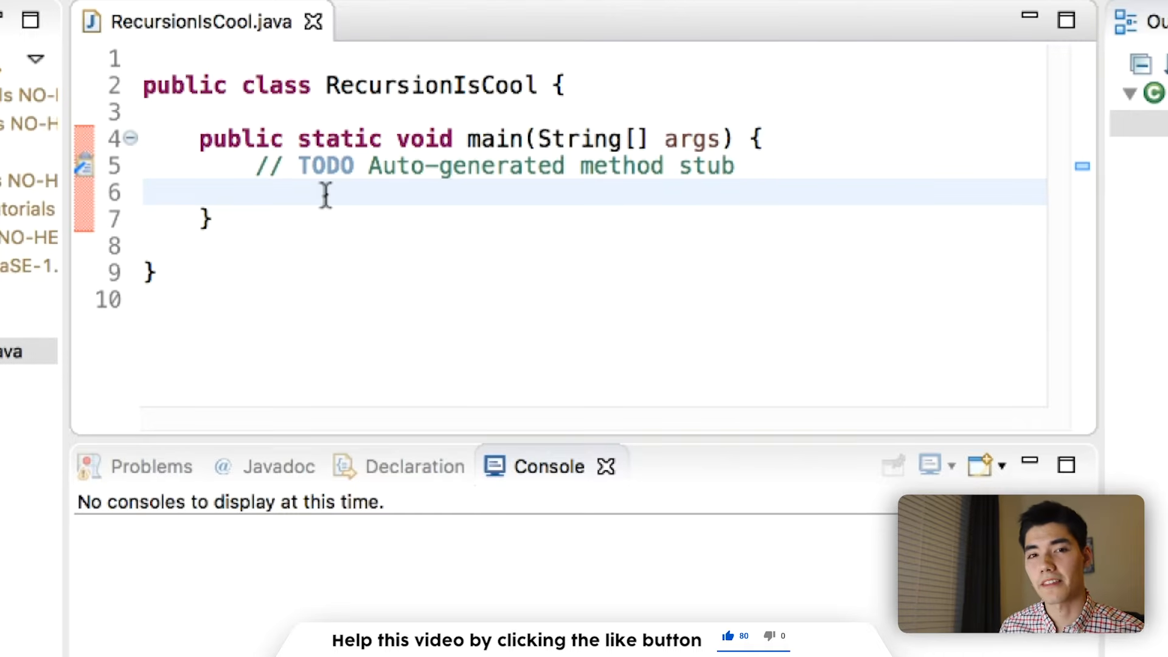
click(145, 194)
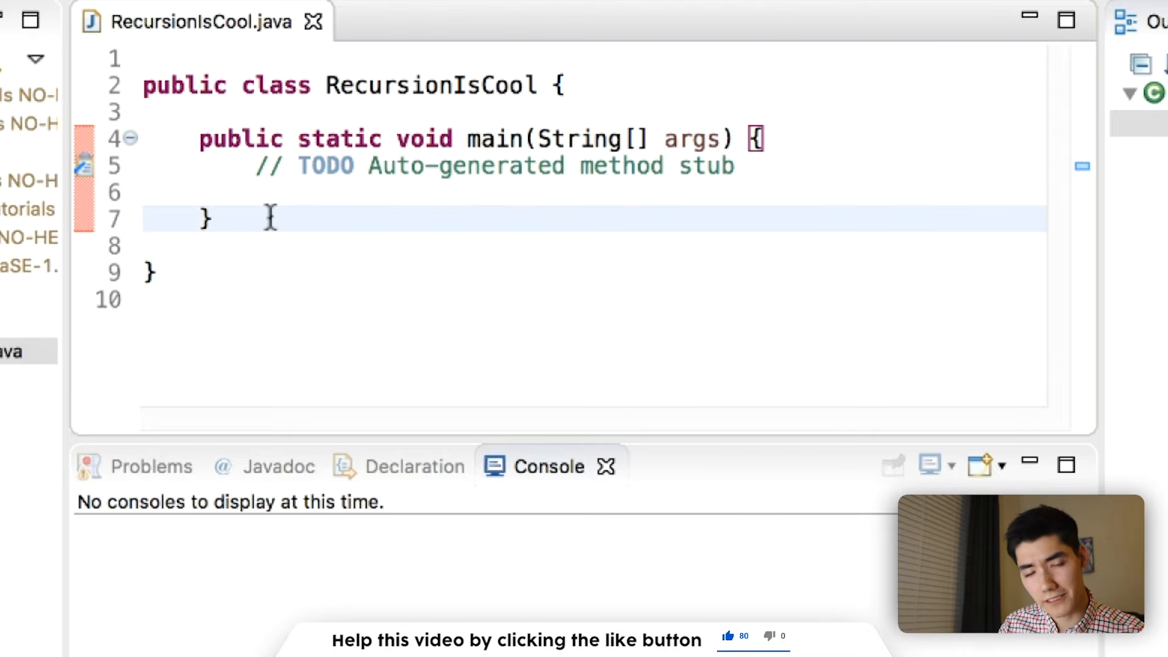
click(212, 218)
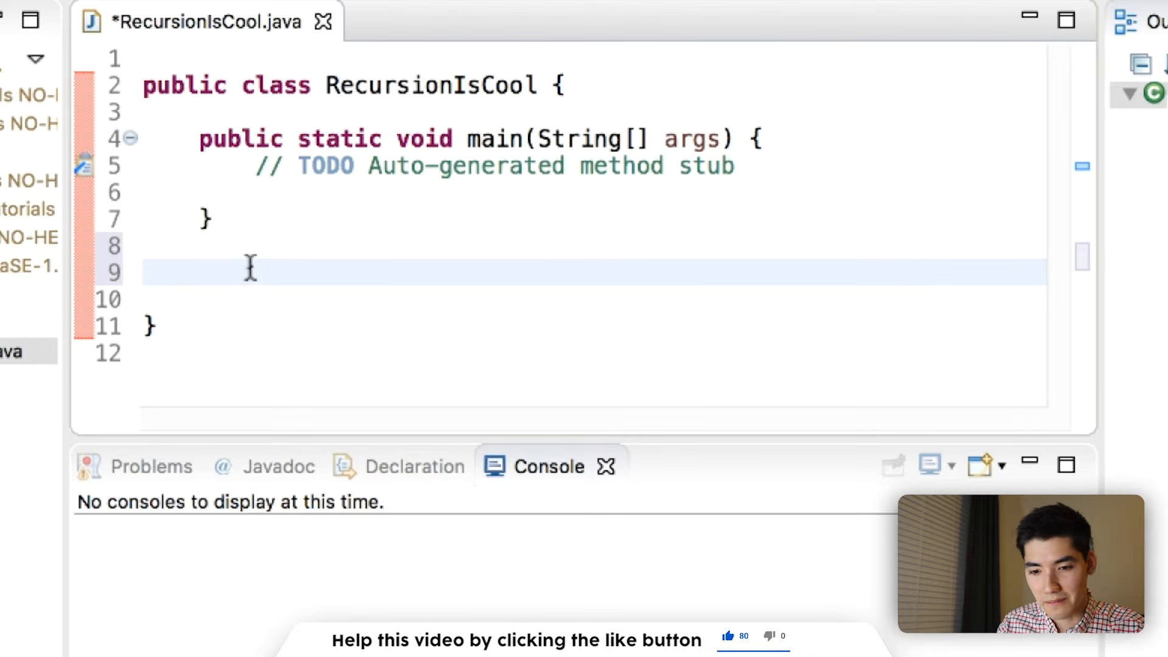
- Declare a public static void sayHi() method below main
text(public static void)
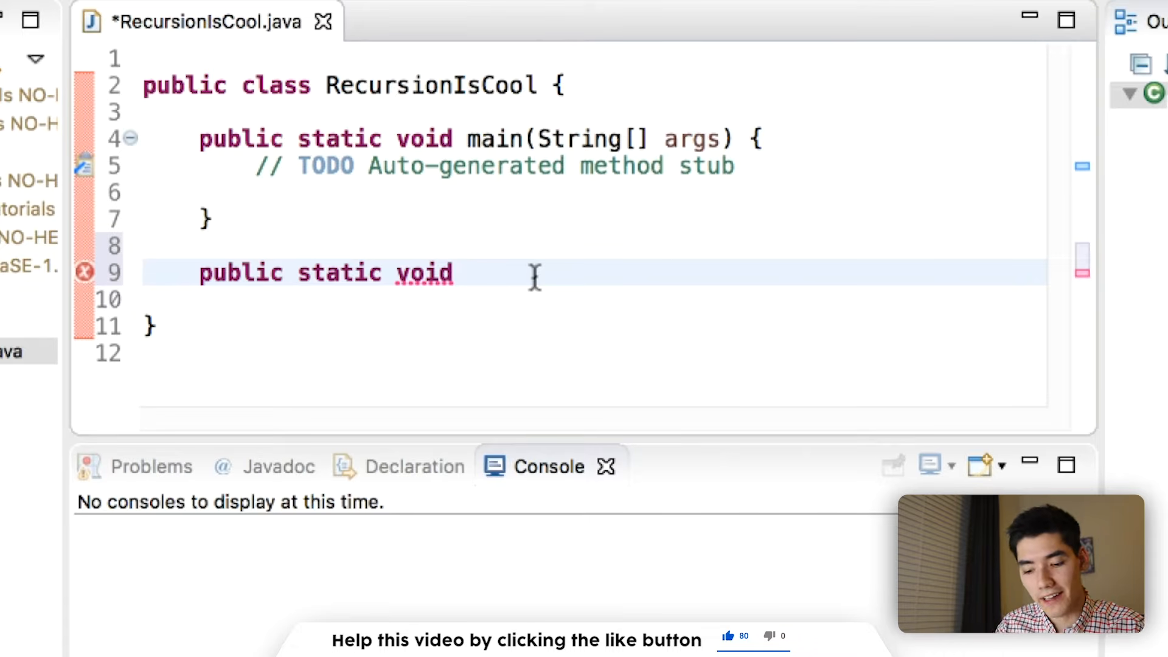
text(say)
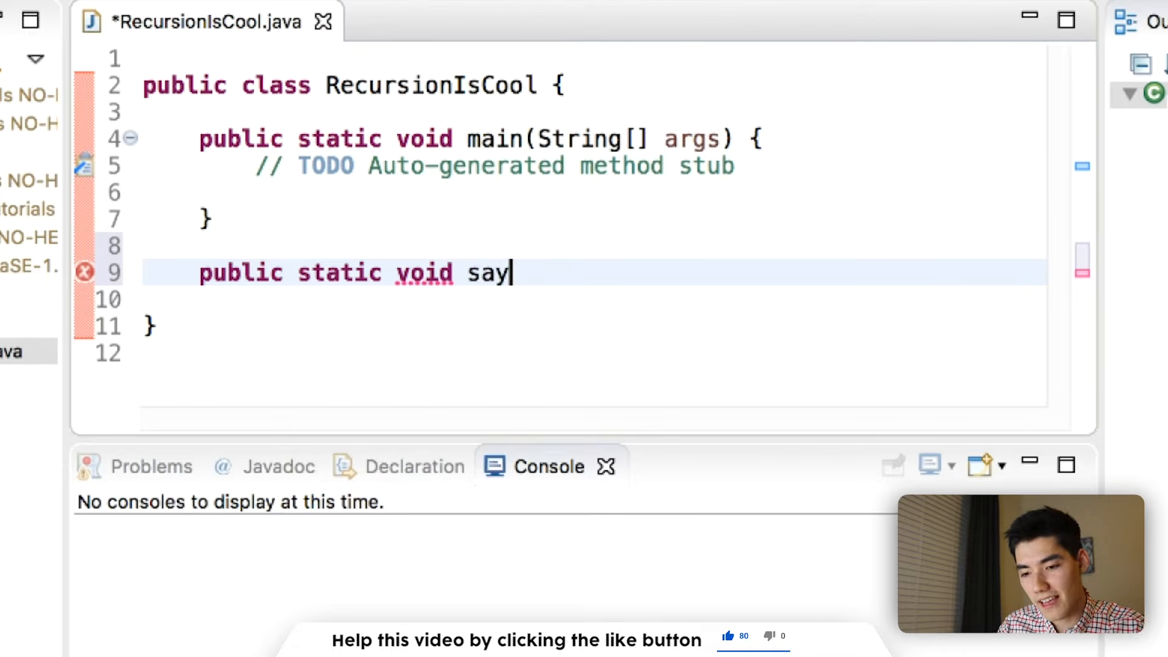
text(Hi()
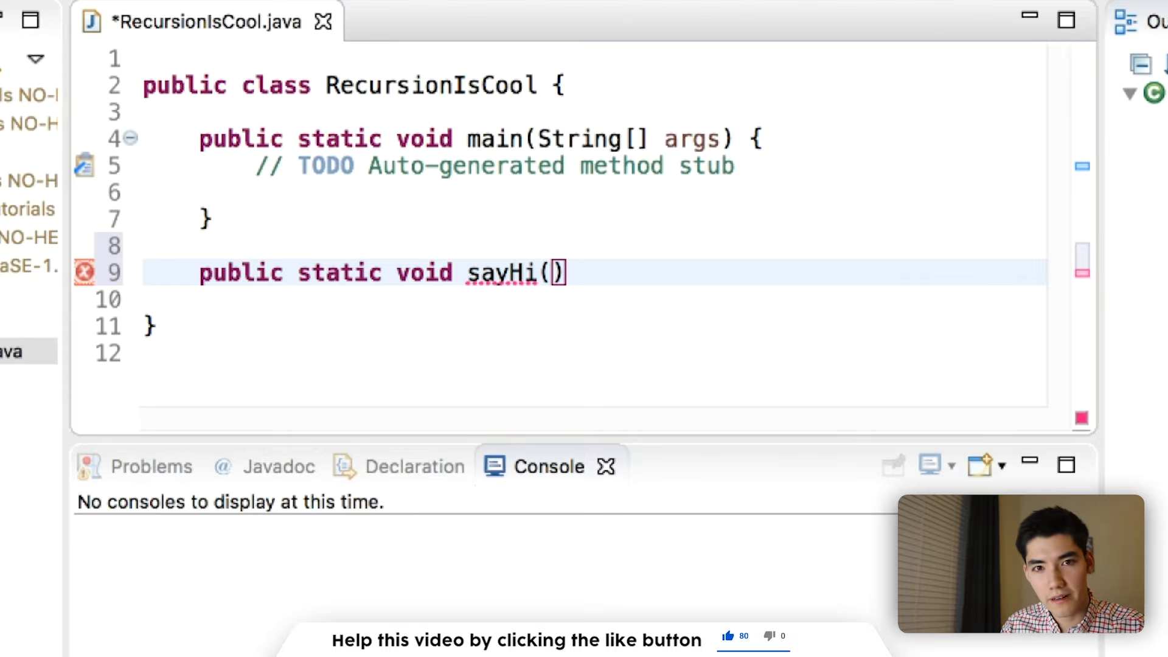
text({)
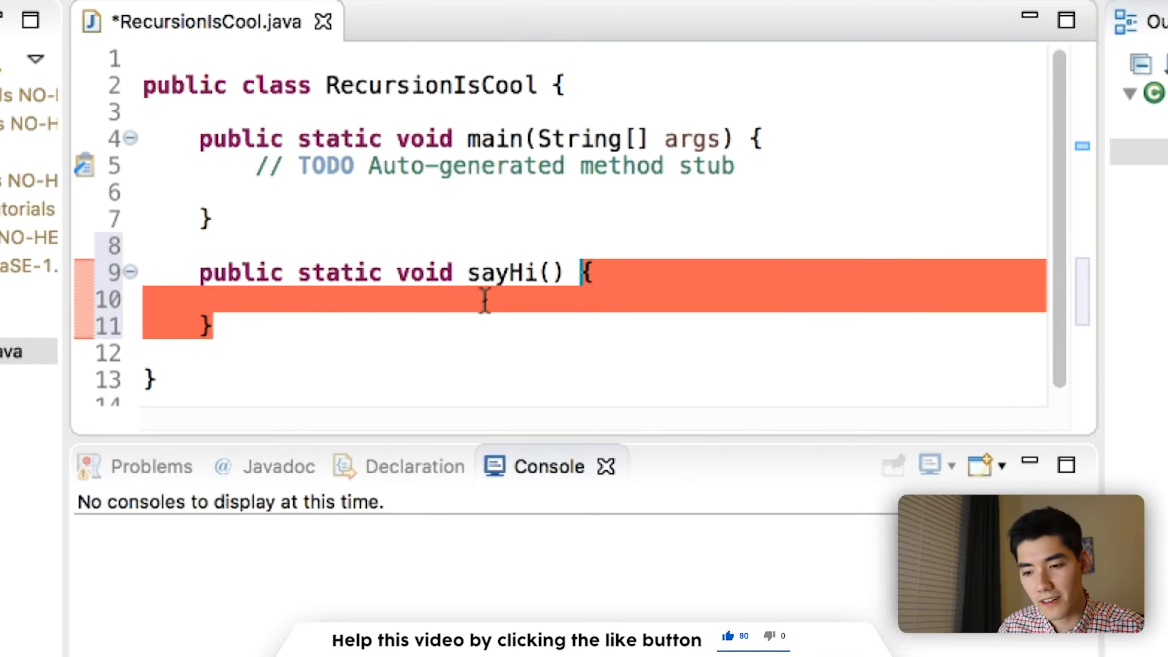
- Fill sayHi's body with System.out.println("hi")
double_click(501, 272)
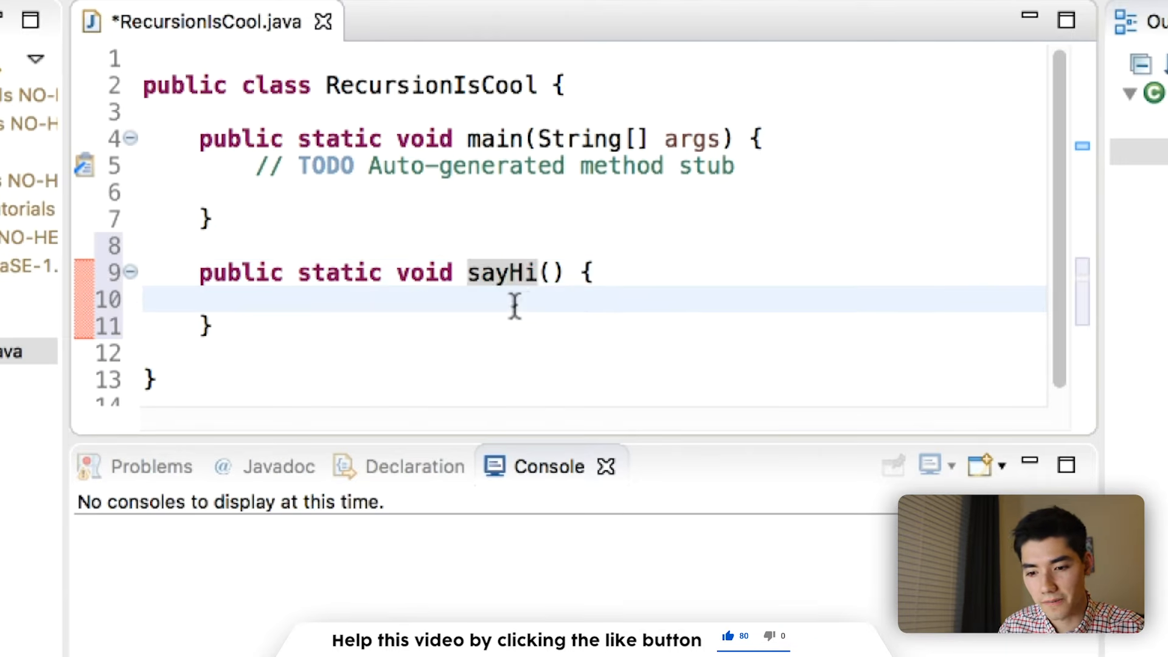
text(Sys)
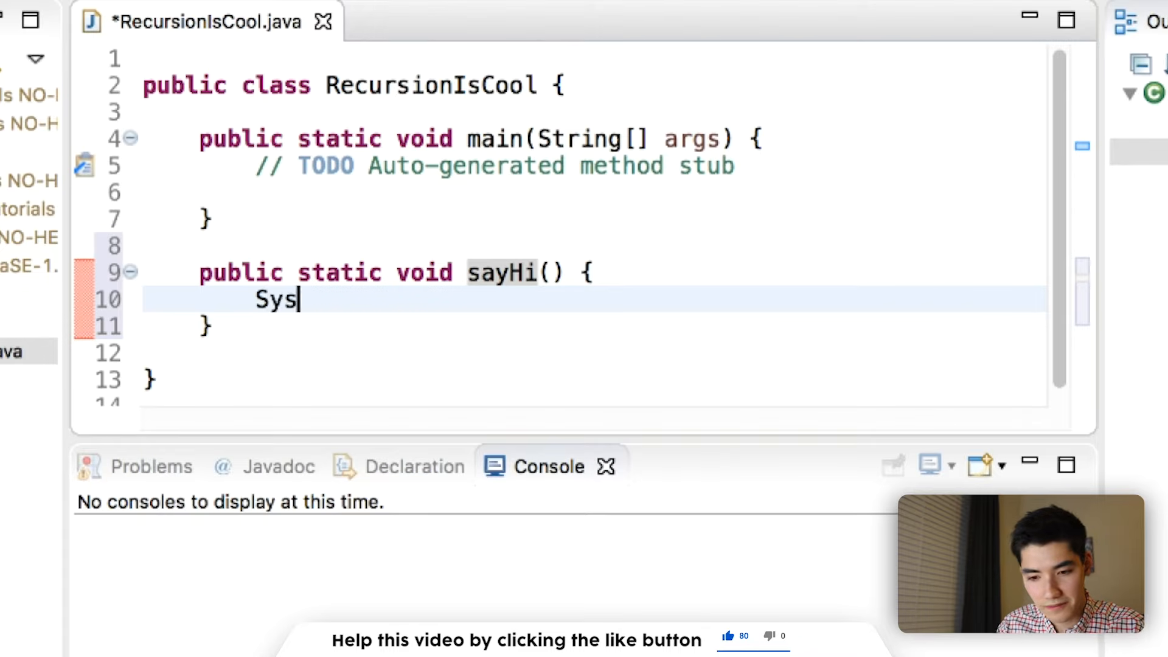
text(tem.out.println()
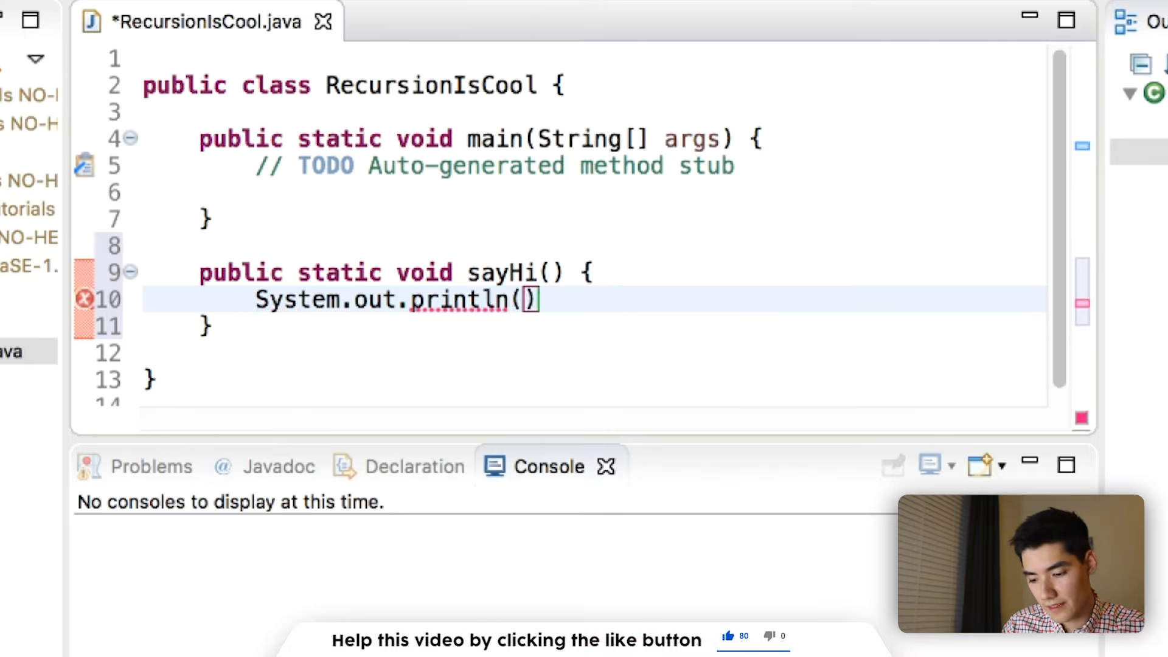
text(")
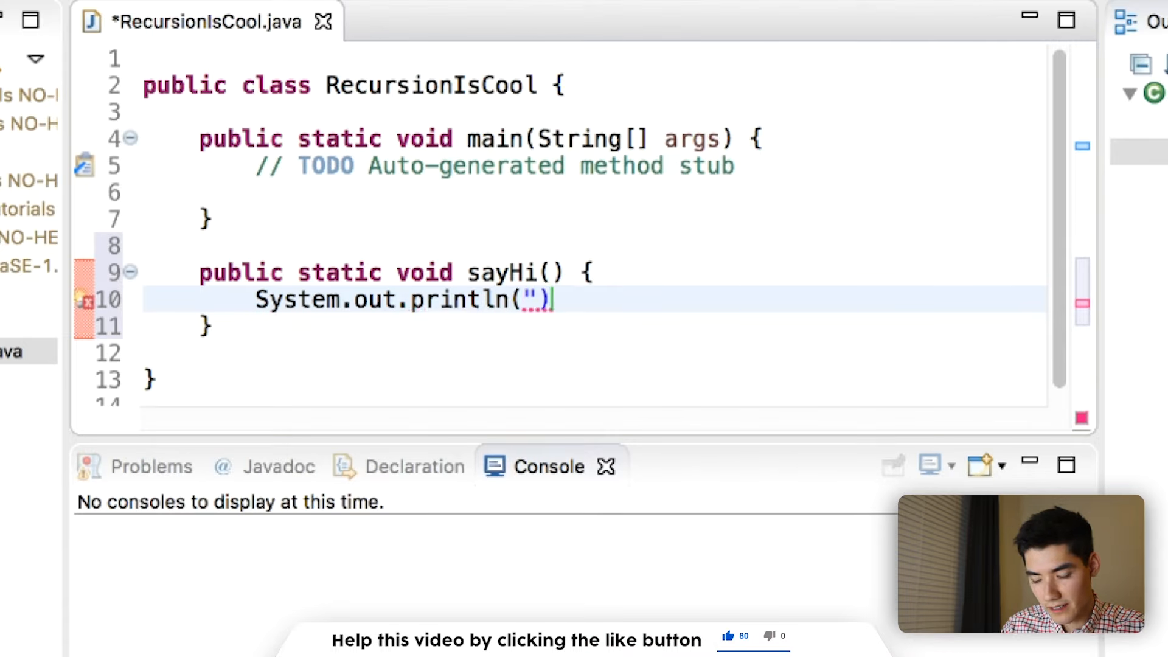
text(hi)
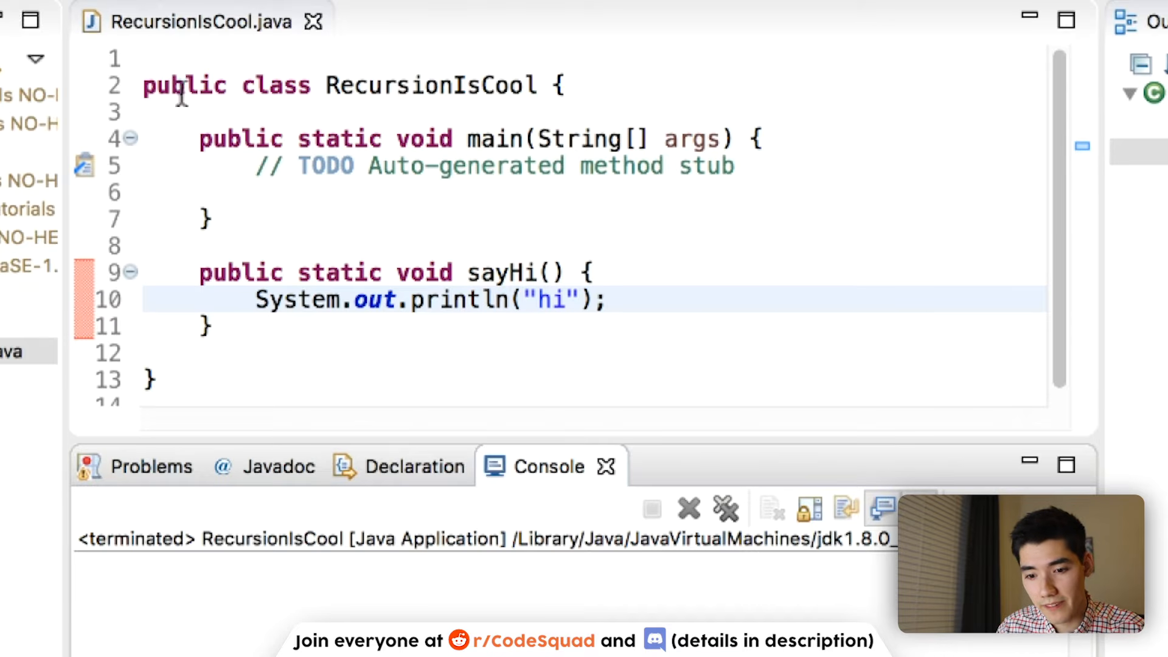
- Replace main's TODO comment with a sayHi(); call and run to print hi
drag(199, 138, 217, 220)
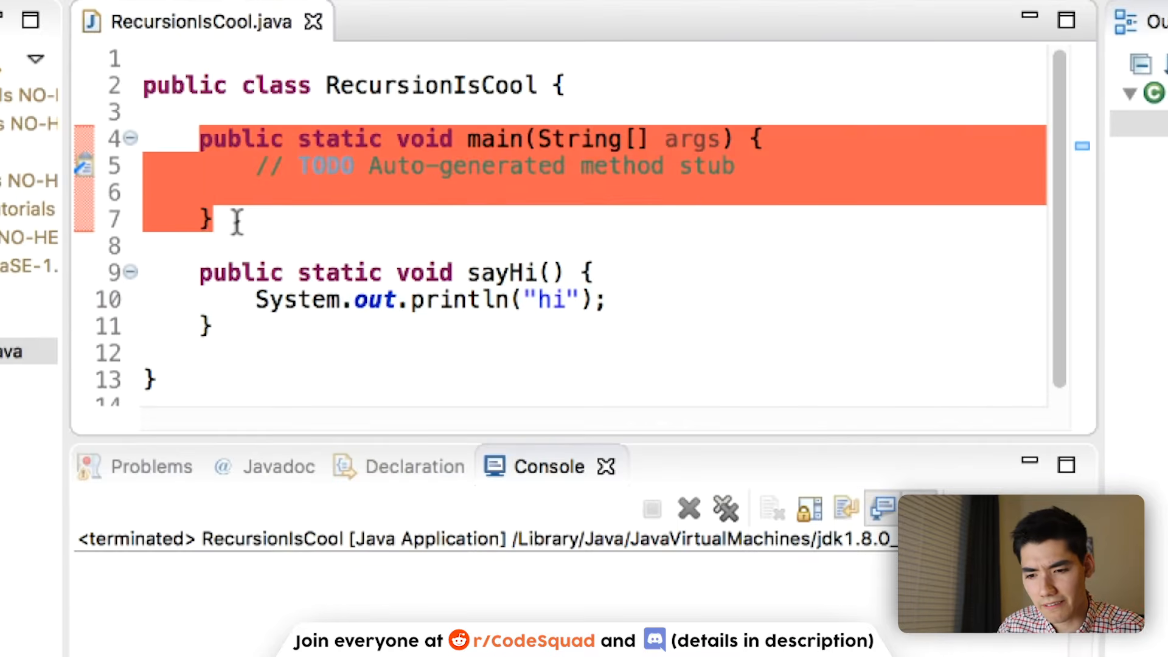
double_click(503, 271)
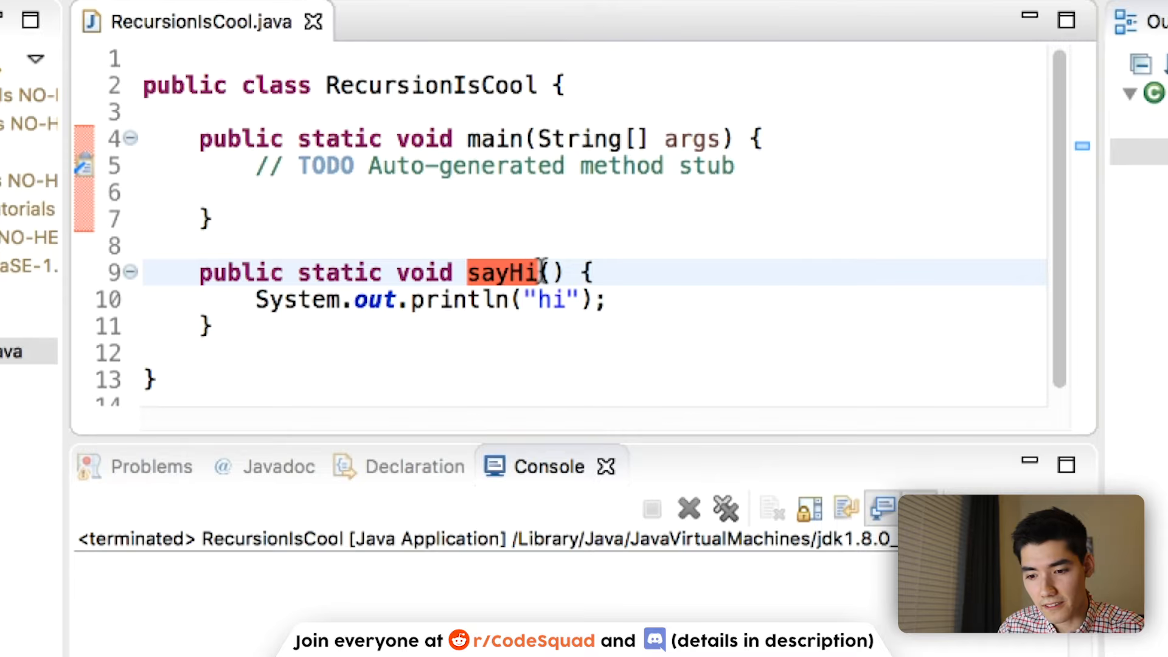
click(491, 138)
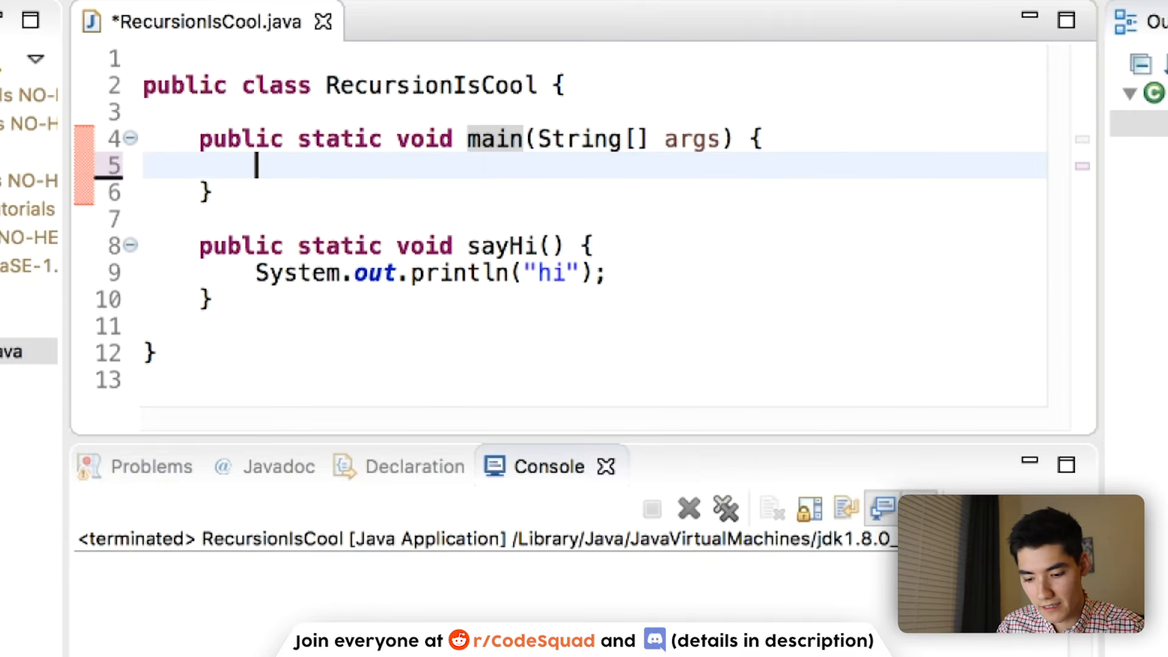
text(sayHi();)
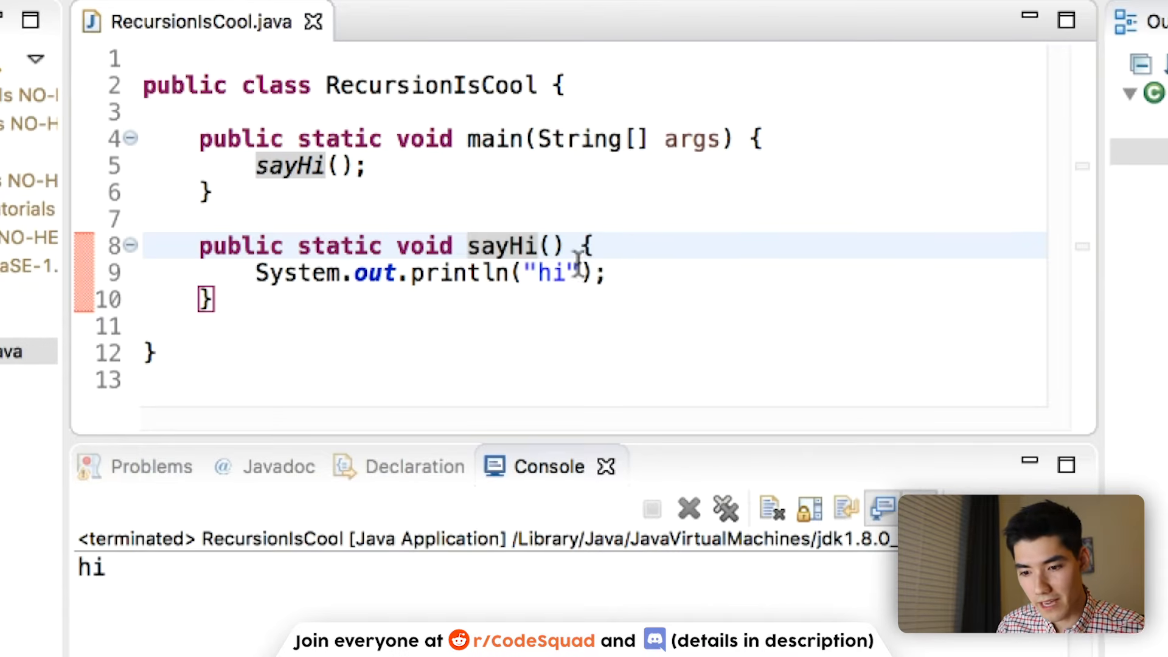
double_click(501, 246)
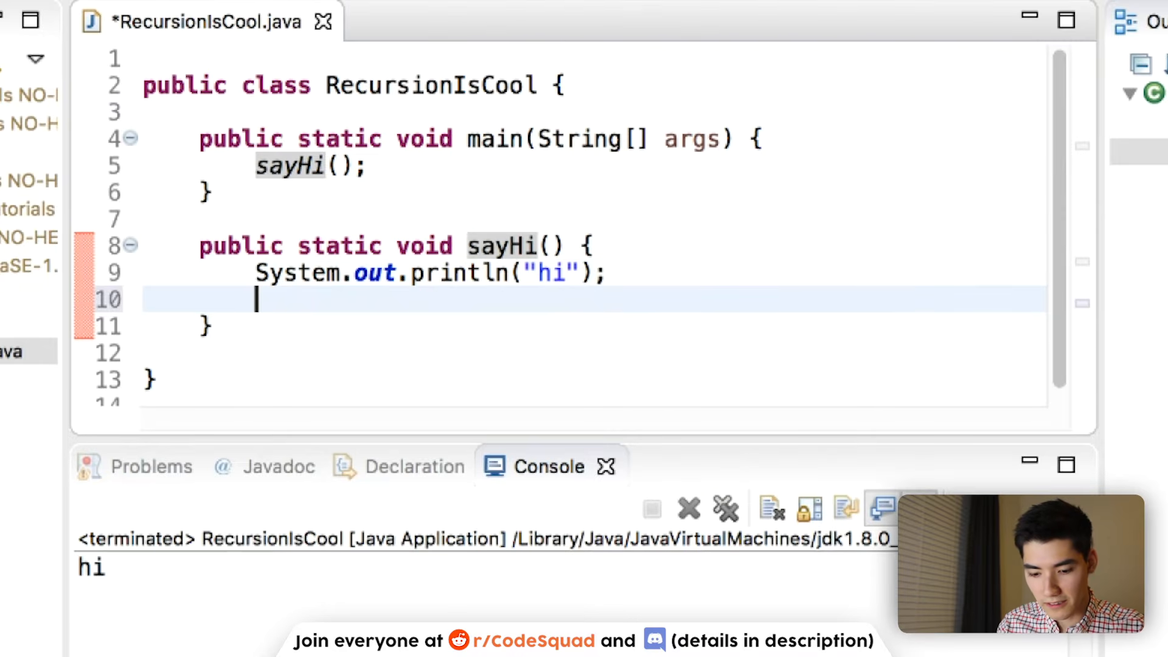
- Make sayHi call itself, then run to flood the console with hi until a StackOverflowError
text(sayH)
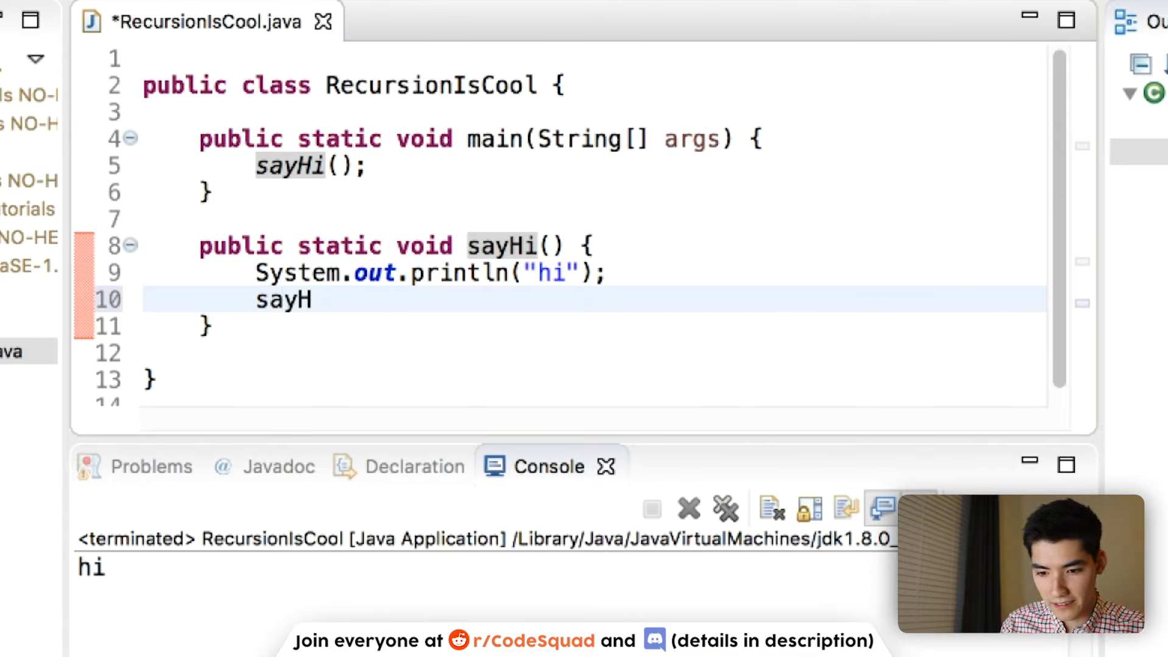
text(i();)
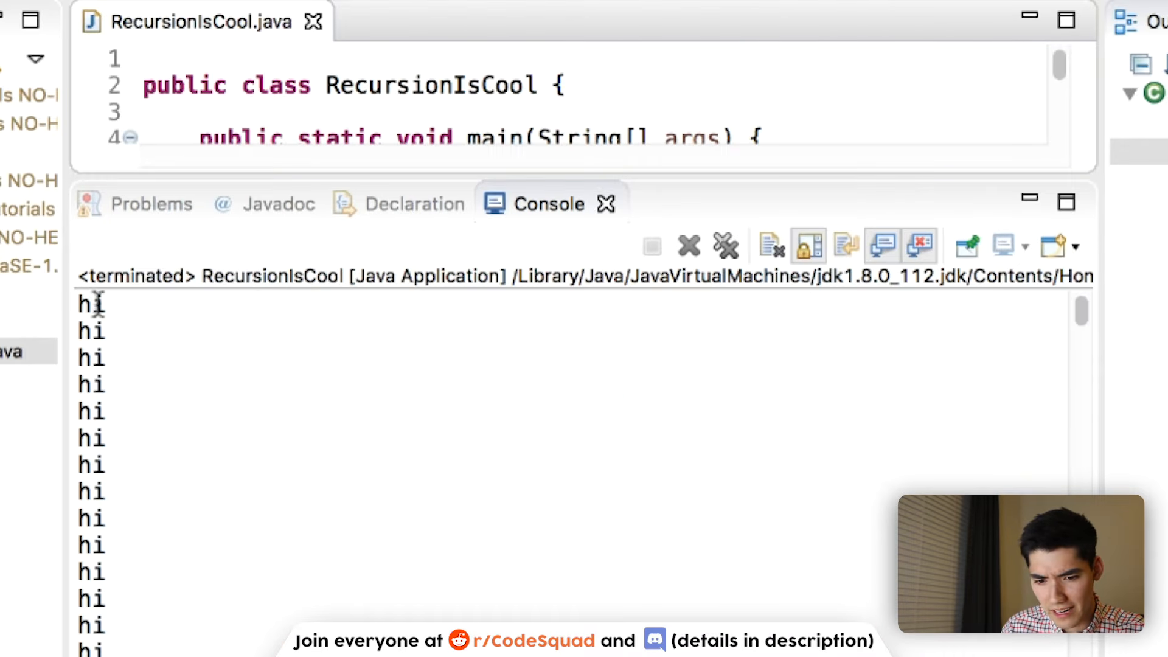
mouse_move(386, 409)
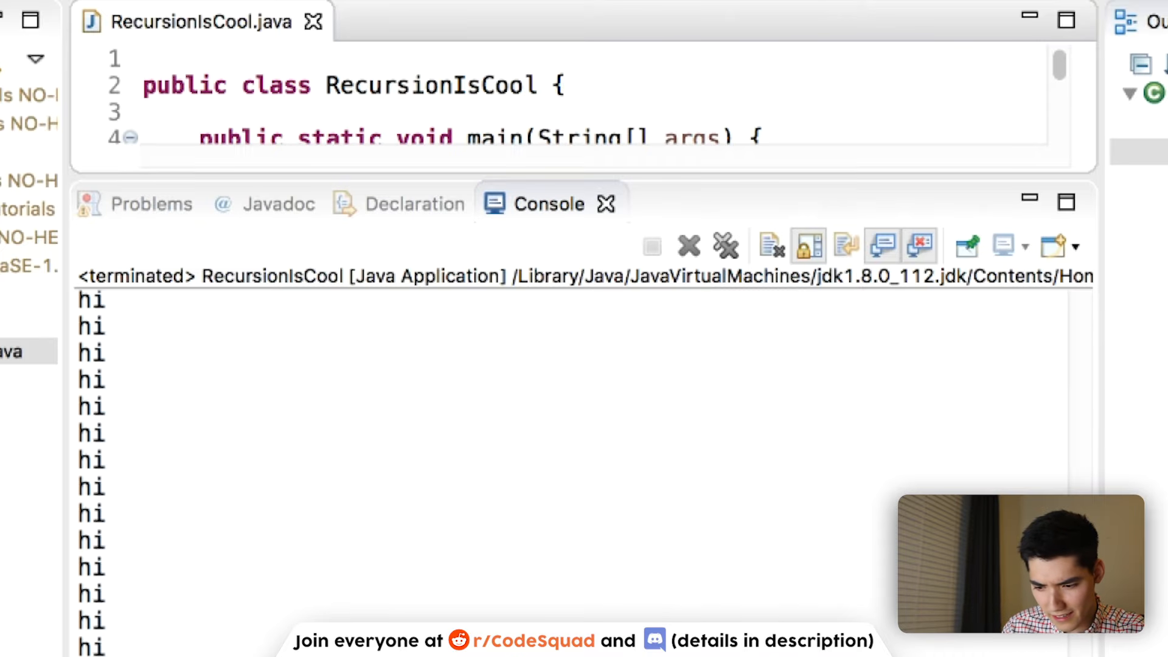
scroll(down, 3)
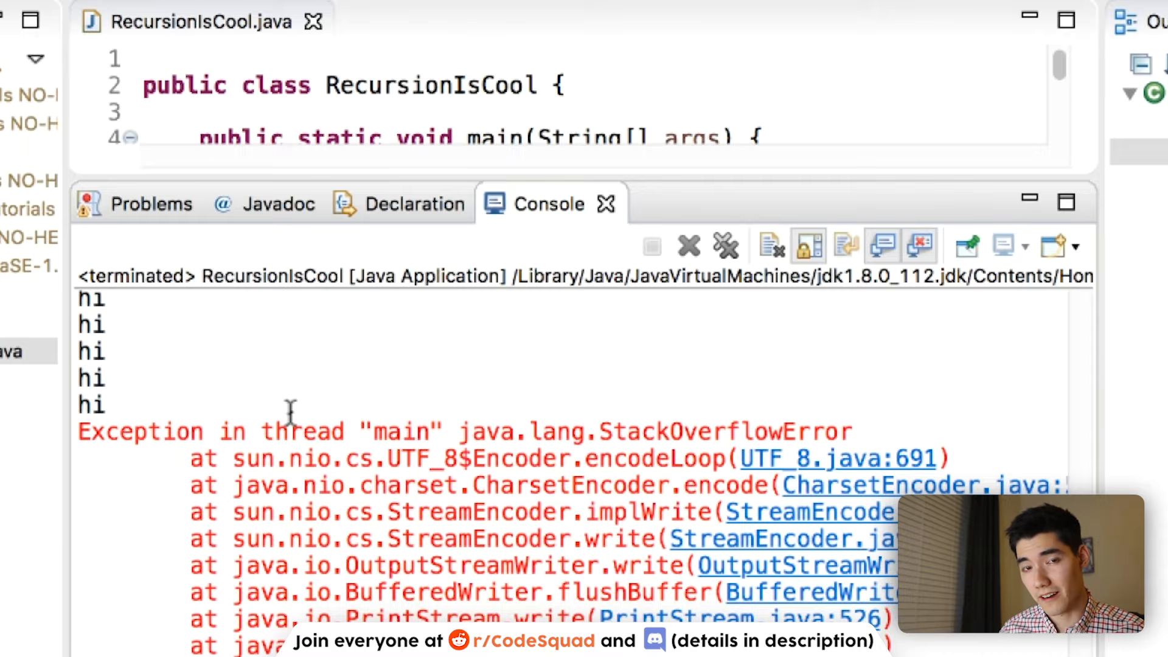
mouse_move(730, 410)
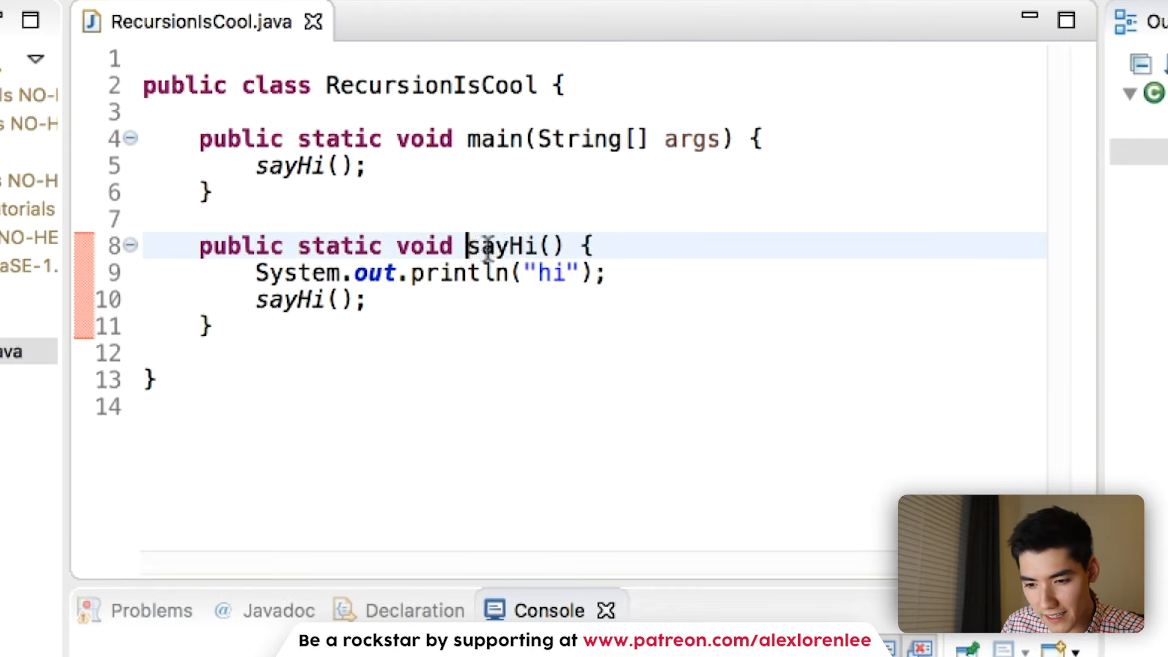
- Write a //Need a base case comment below the sayHi method
double_click(510, 246)
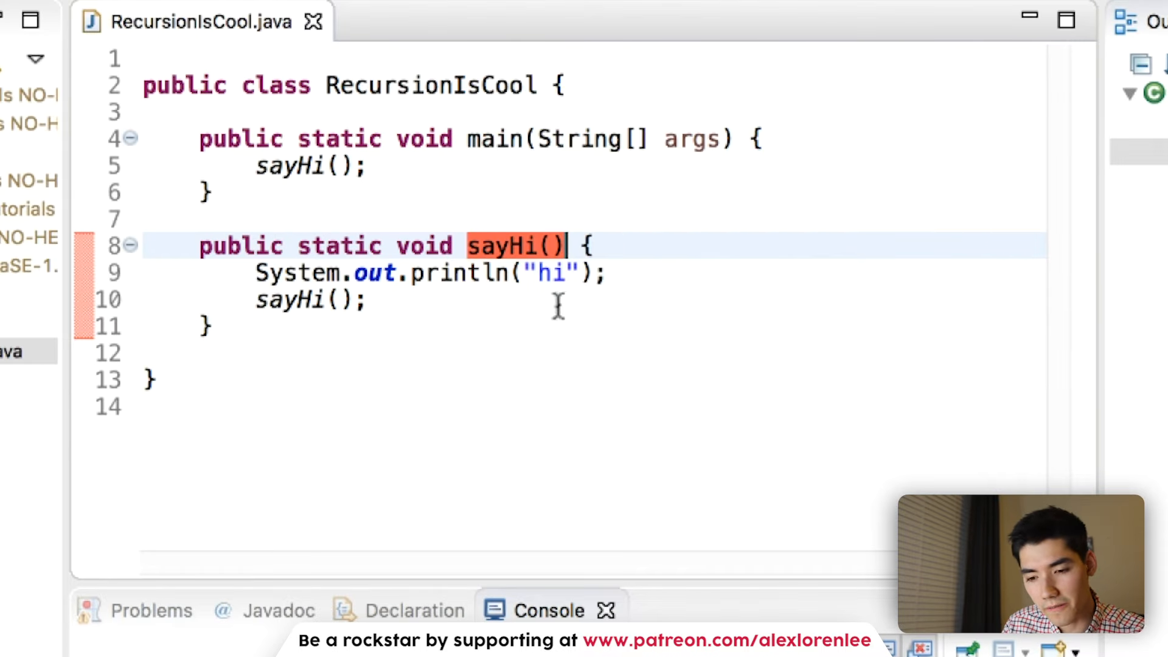
click(526, 299)
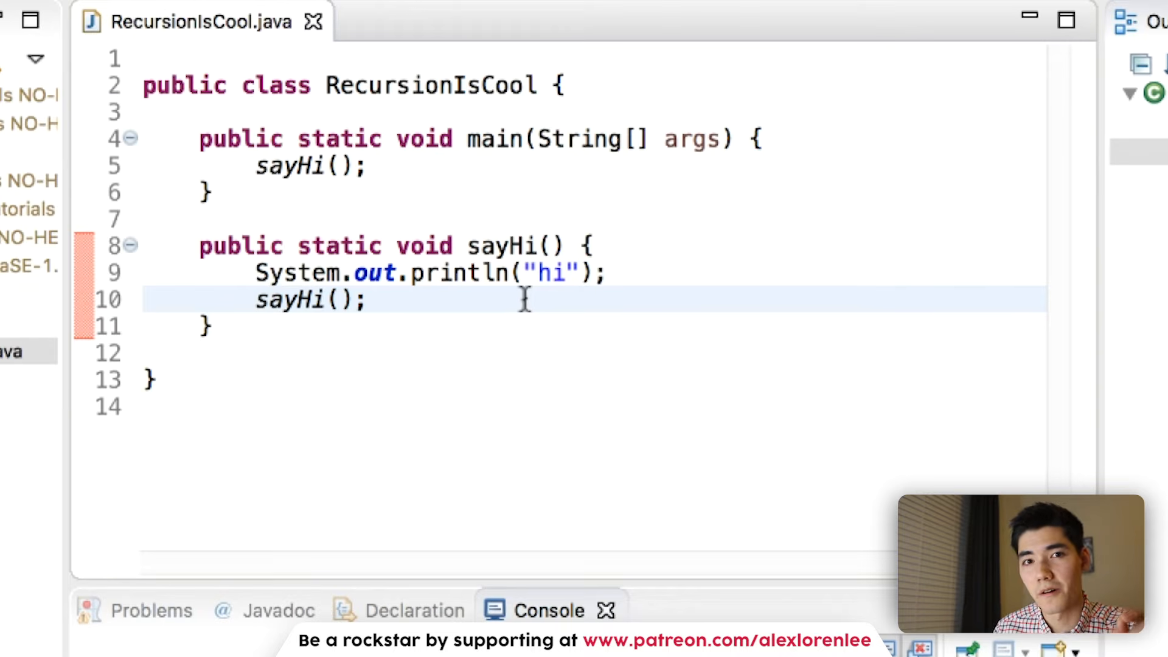
click(365, 301)
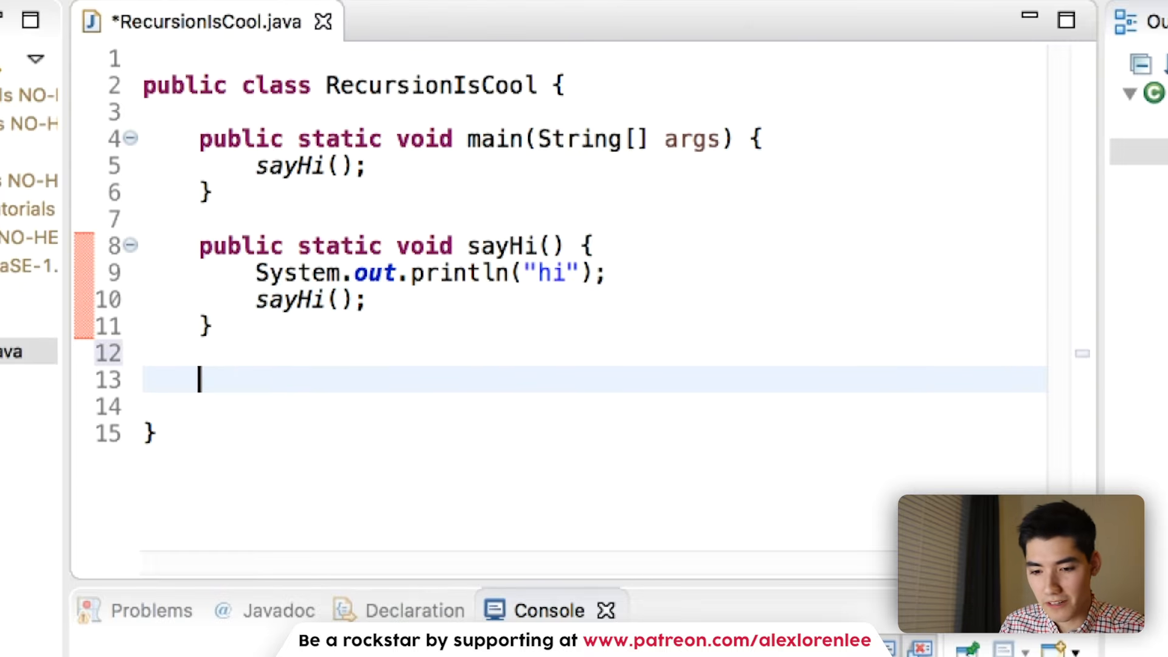
text(//Need a b)
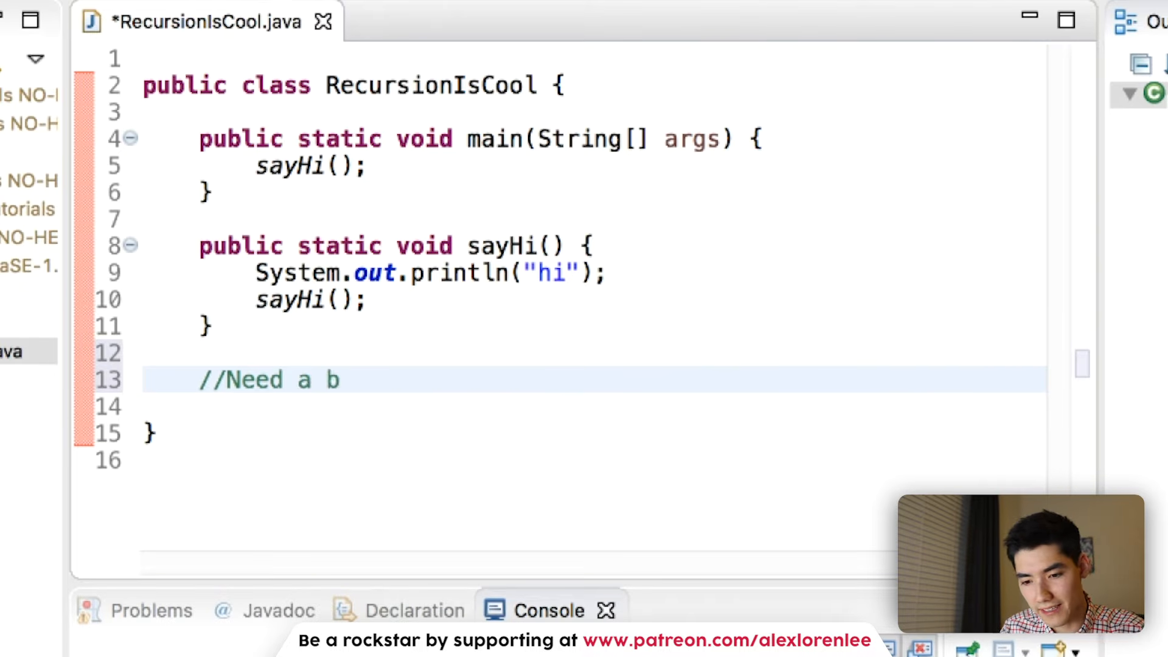
text(ase case)
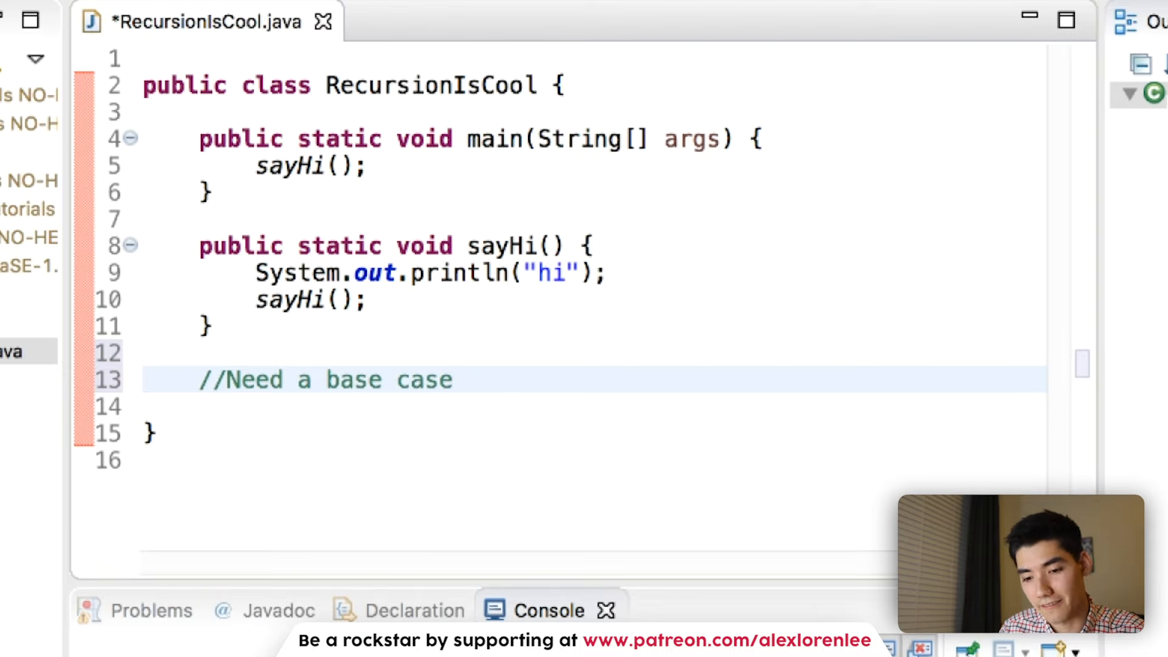
click(454, 380)
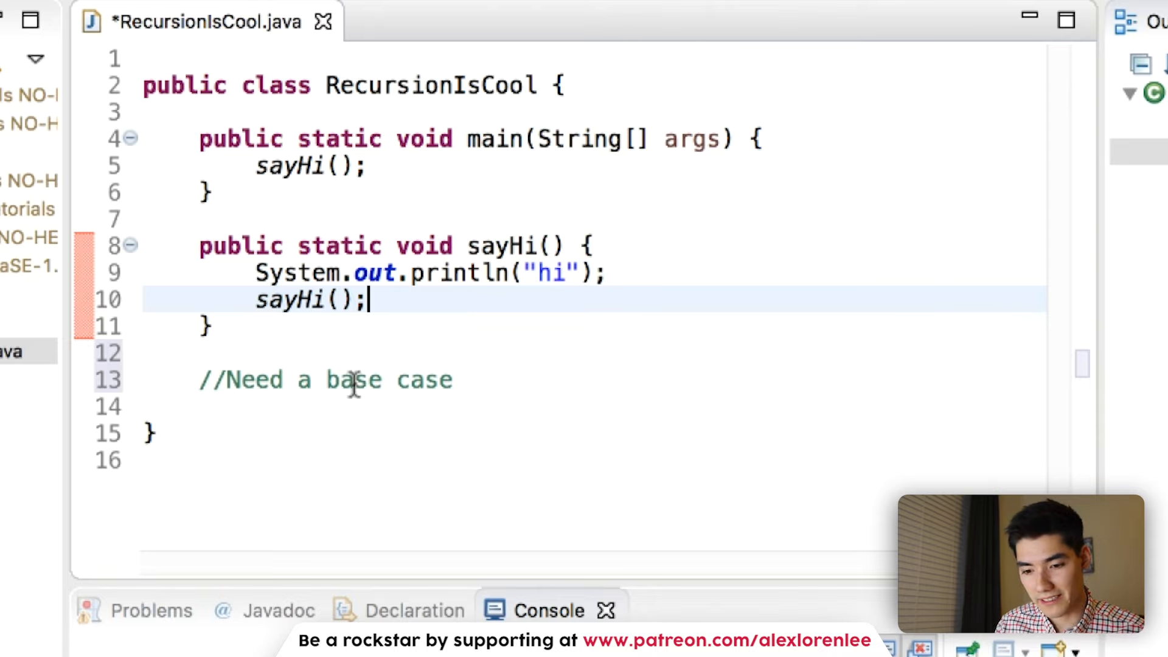
mouse_move(500, 305)
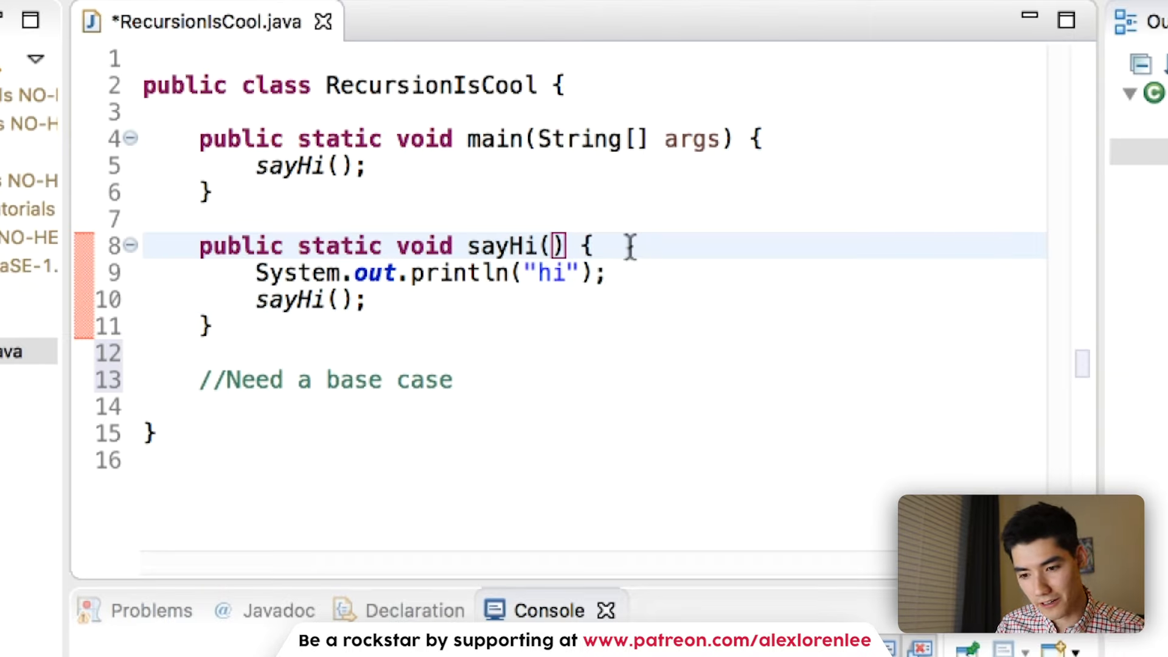
- Give sayHi an int n parameter called with 5, printing Done! when n == 0
text(int n)
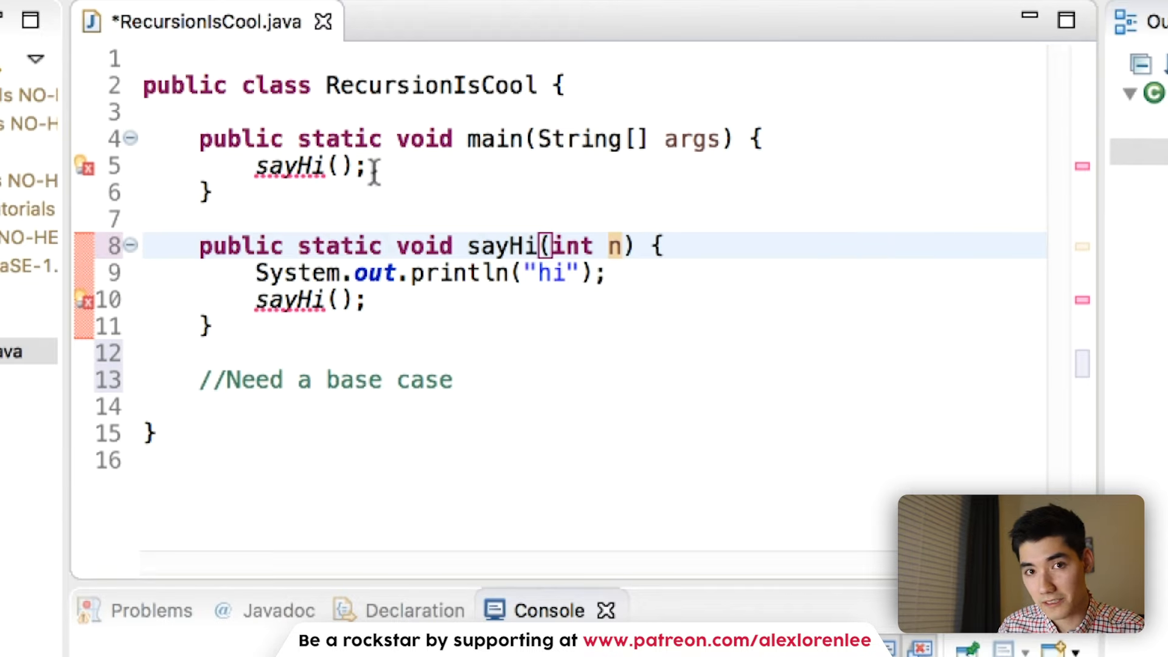
text(5)
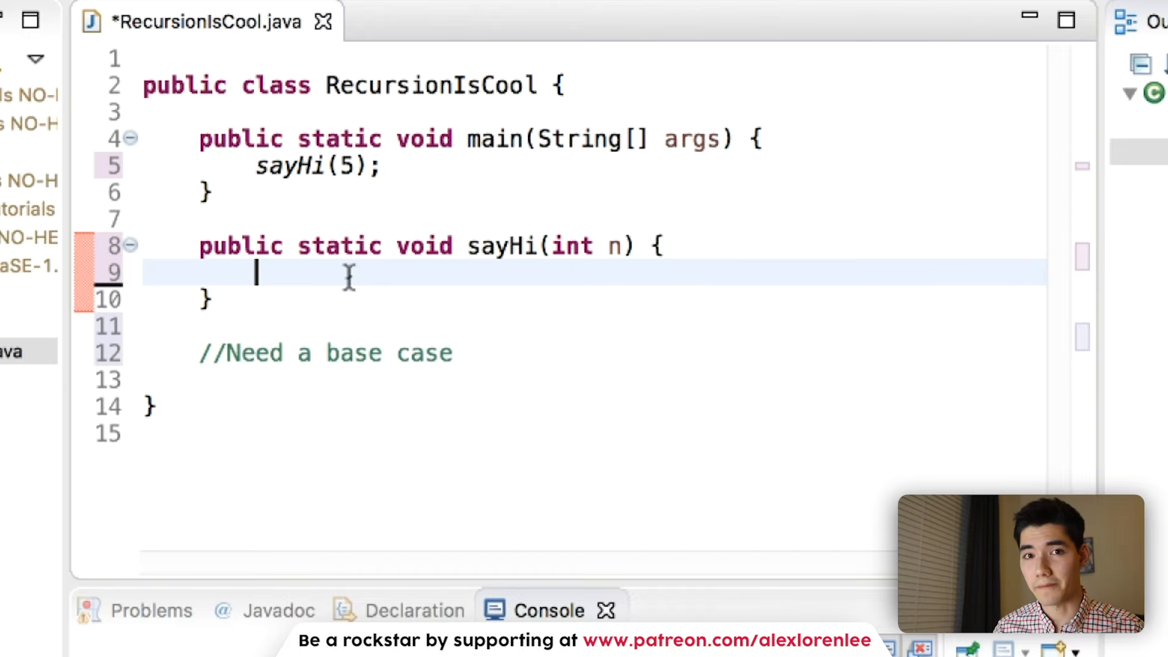
text(if()
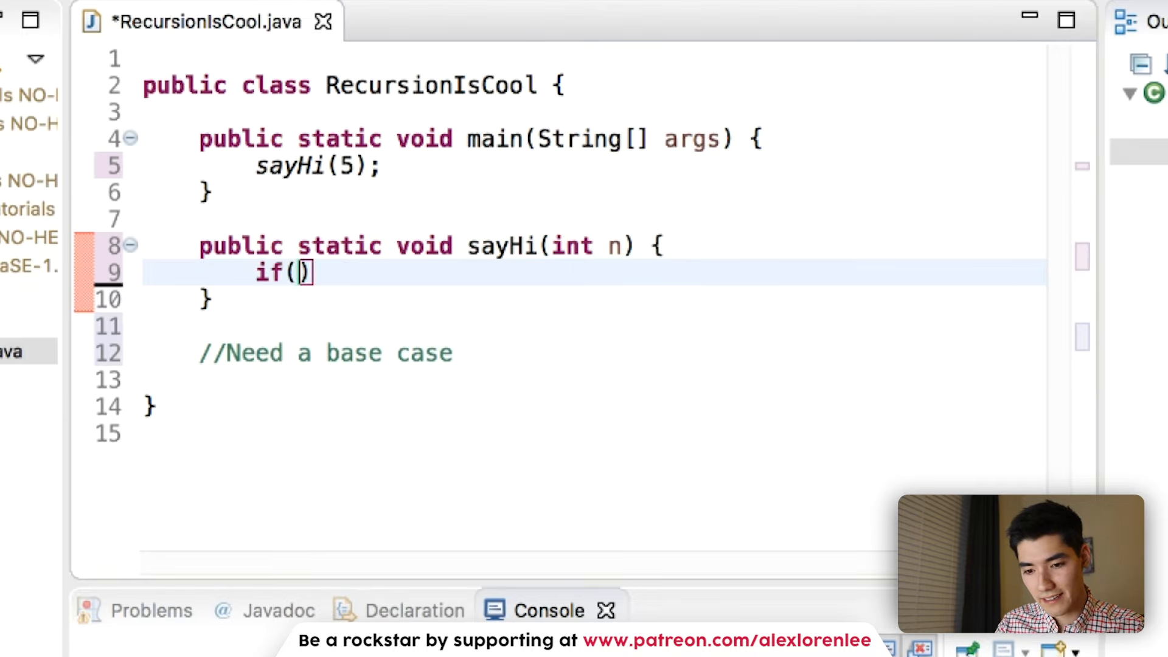
text(n == 0)
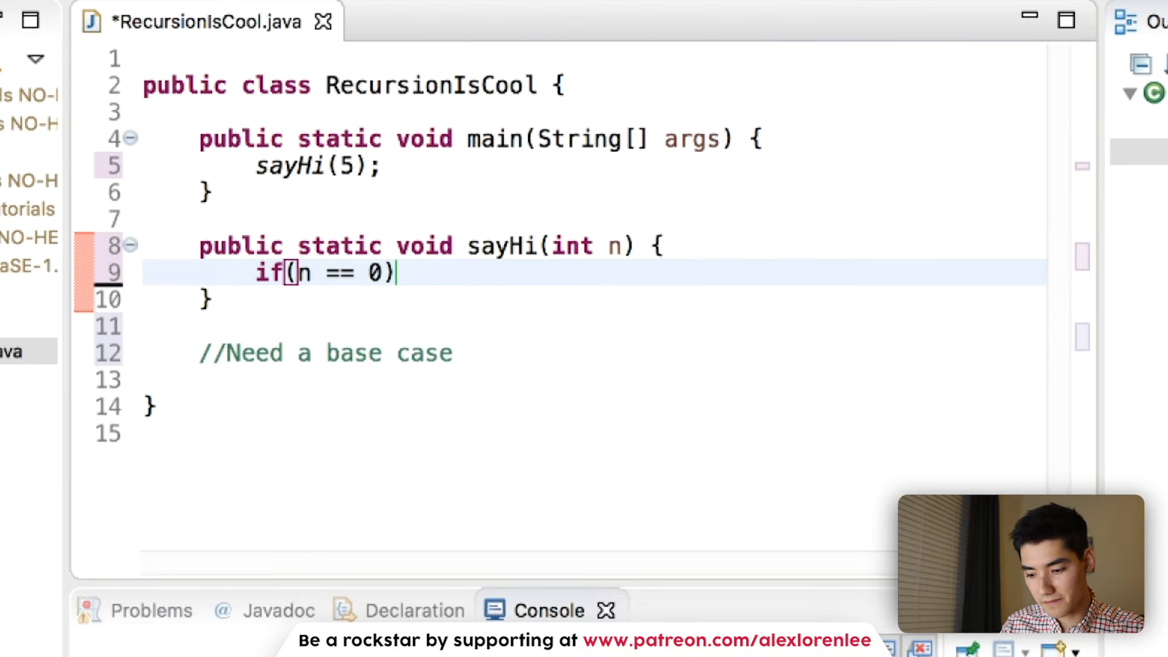
text({)
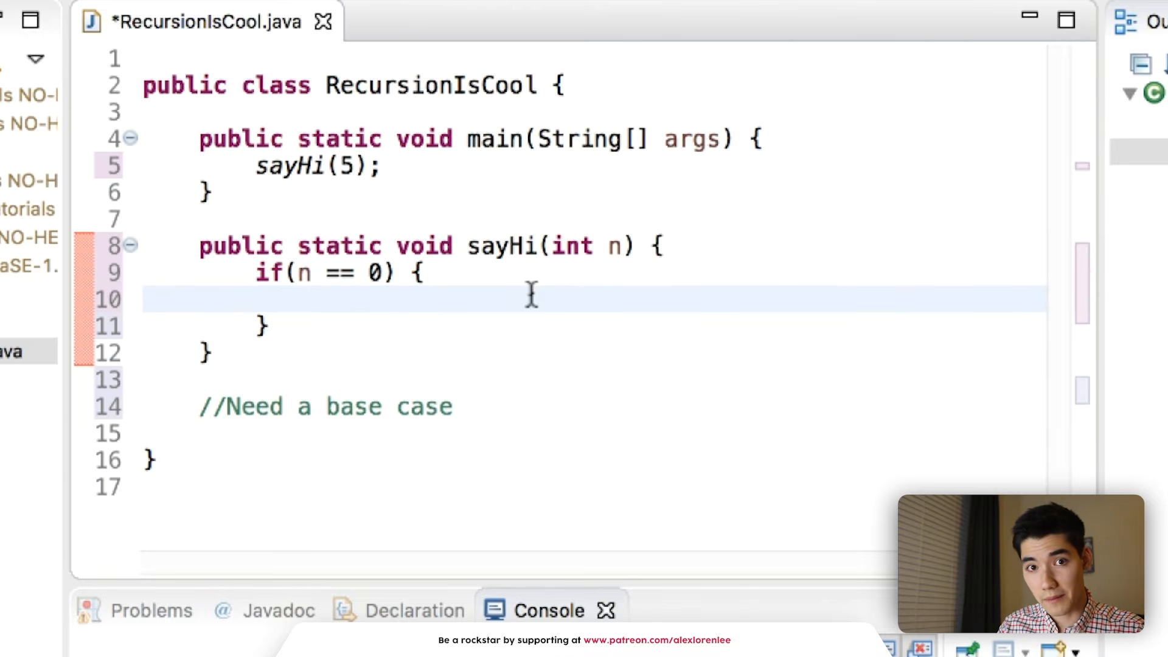
text(System.out)
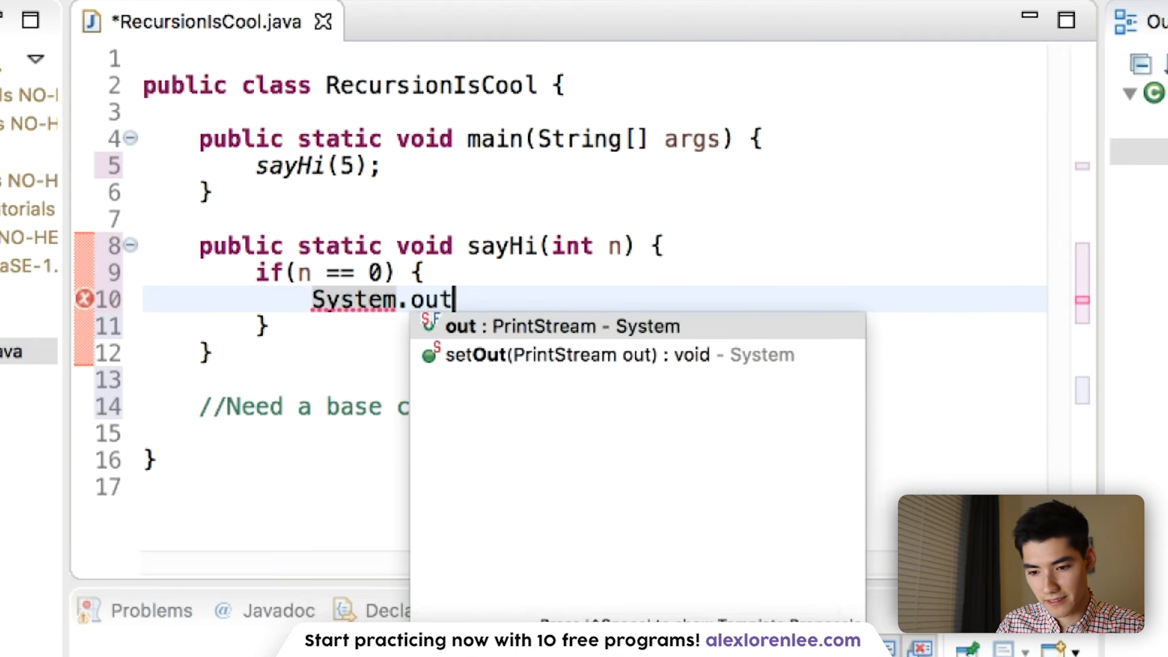
text(.println(""))
click(593, 326)
text( else)
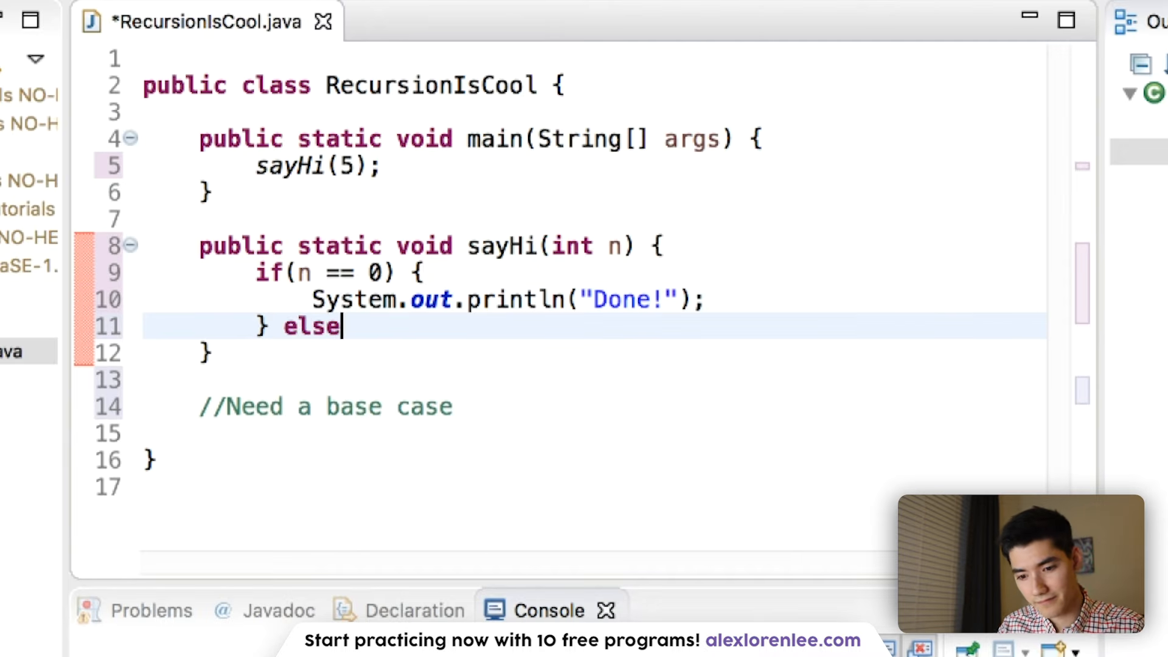
- Add an else branch printing hi and recursively calling sayHi
text({)
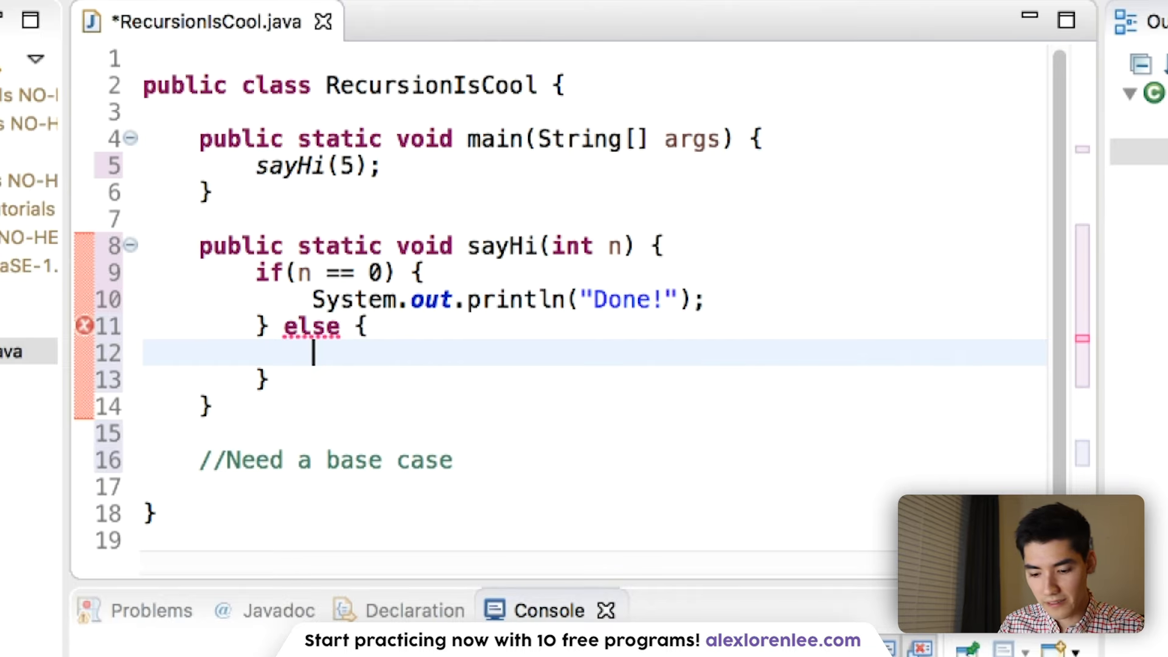
text(System.out.print)
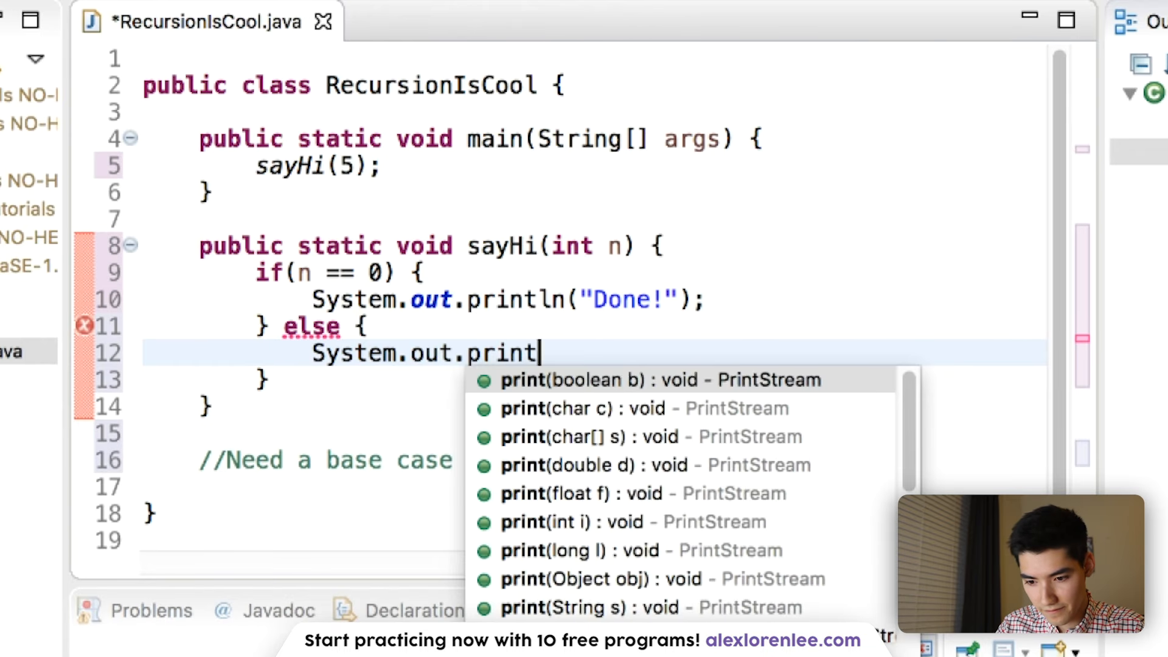
text(ln("hi");)
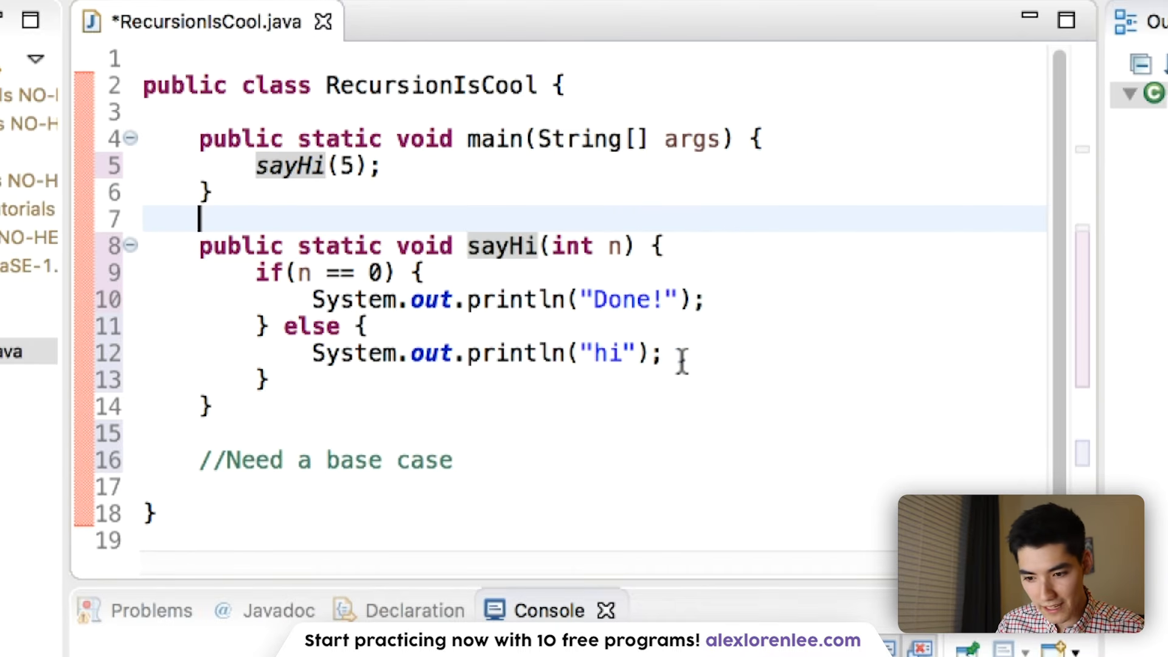
text(sayH)
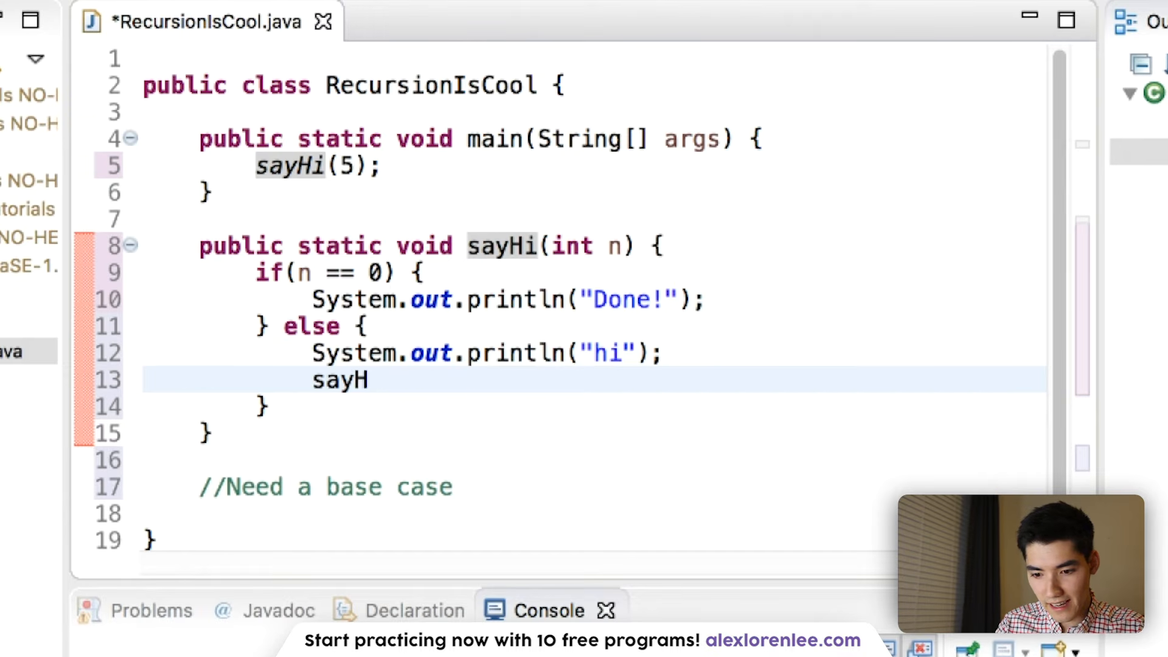
text(i())
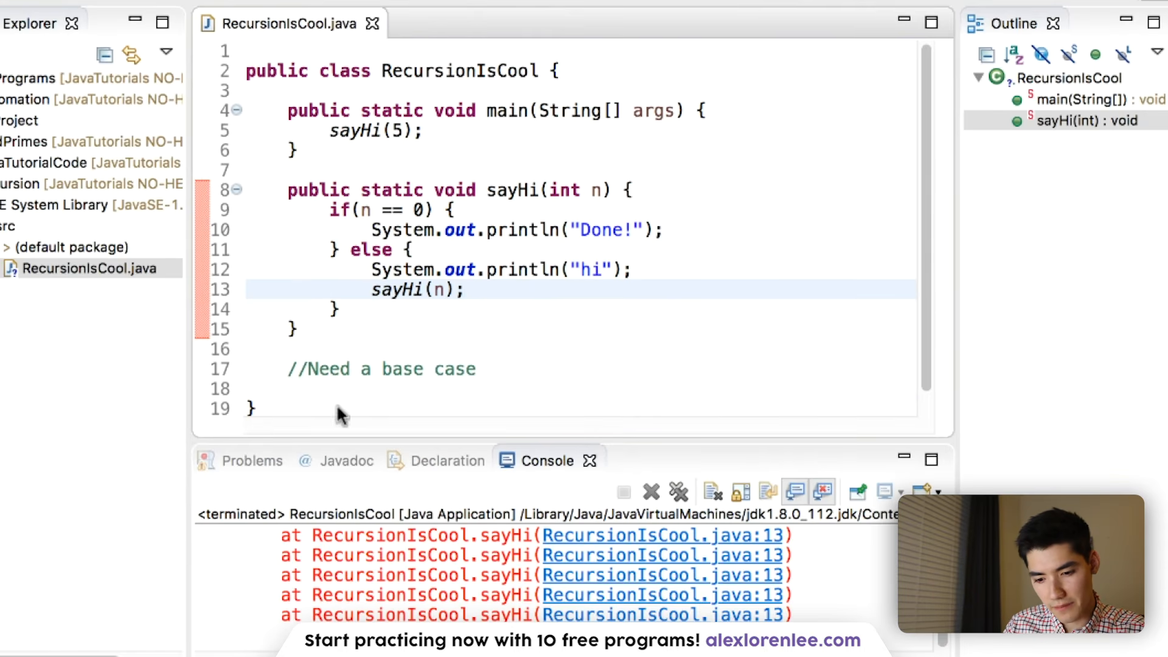
- Run the class as a Java Application to see the endless hi output overflow the stack
right_click(547, 460)
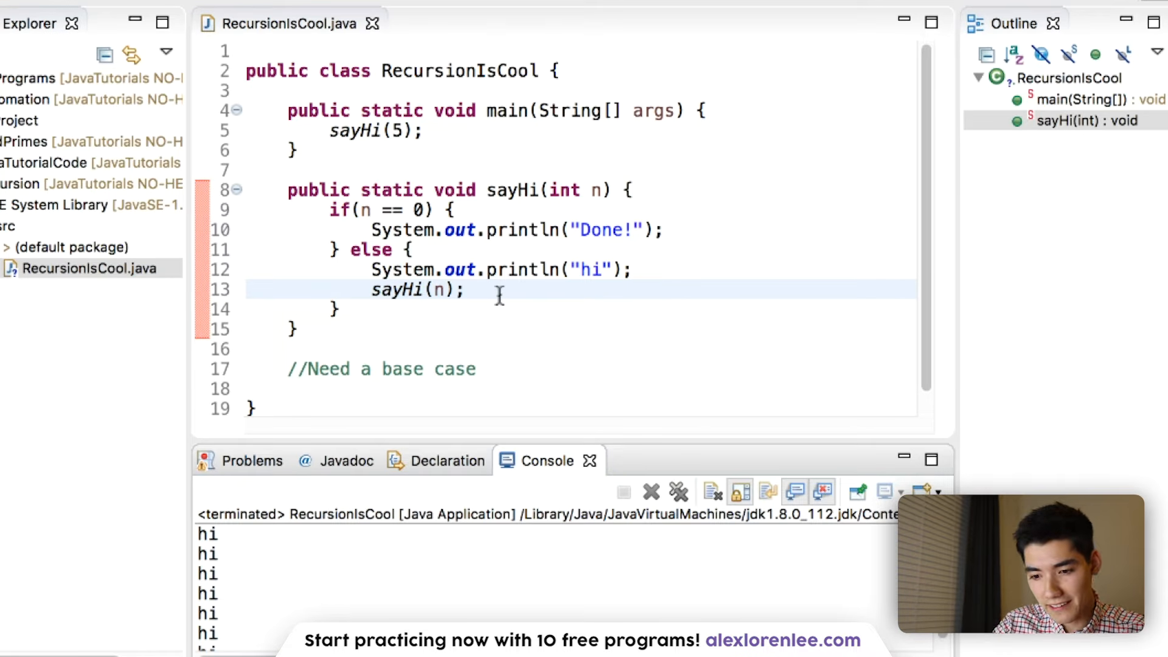
mouse_move(375, 227)
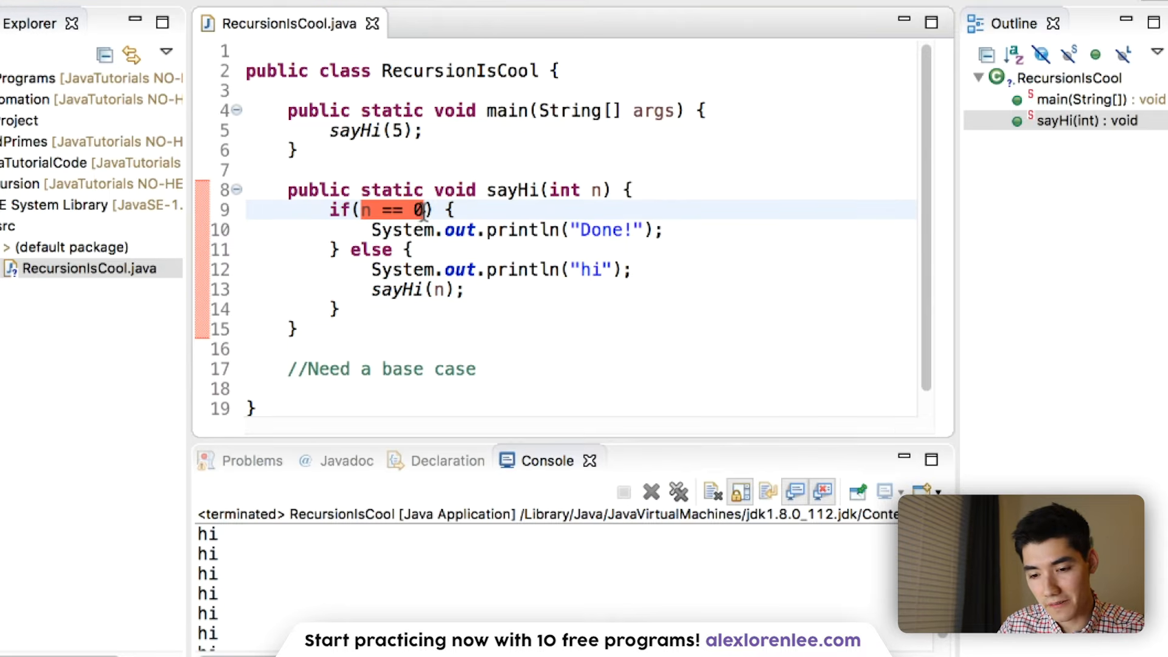
- Decrement n with n--; before the recursive call and run to print five hi lines then Done!
text(n)
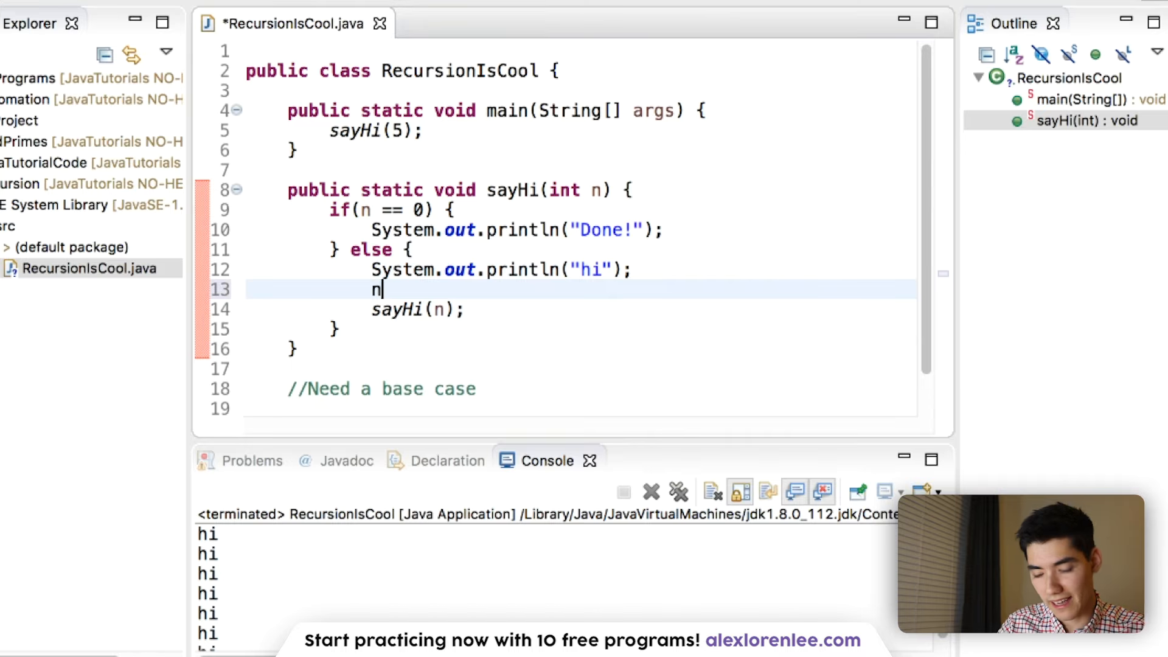
text(--;)
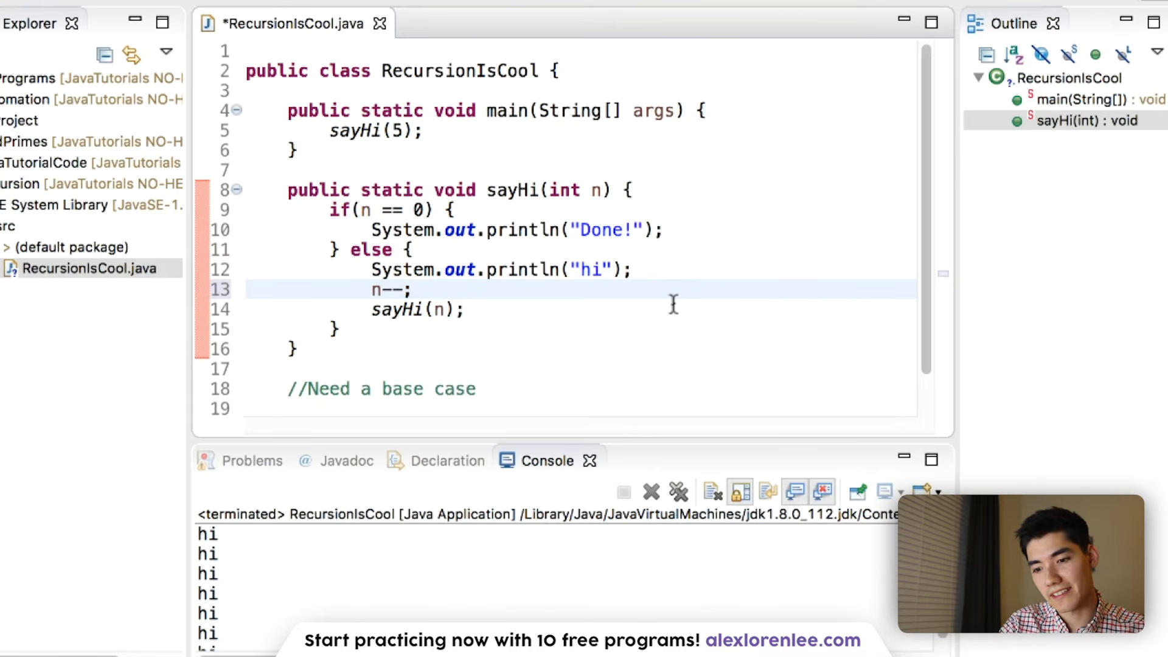
click(470, 309)
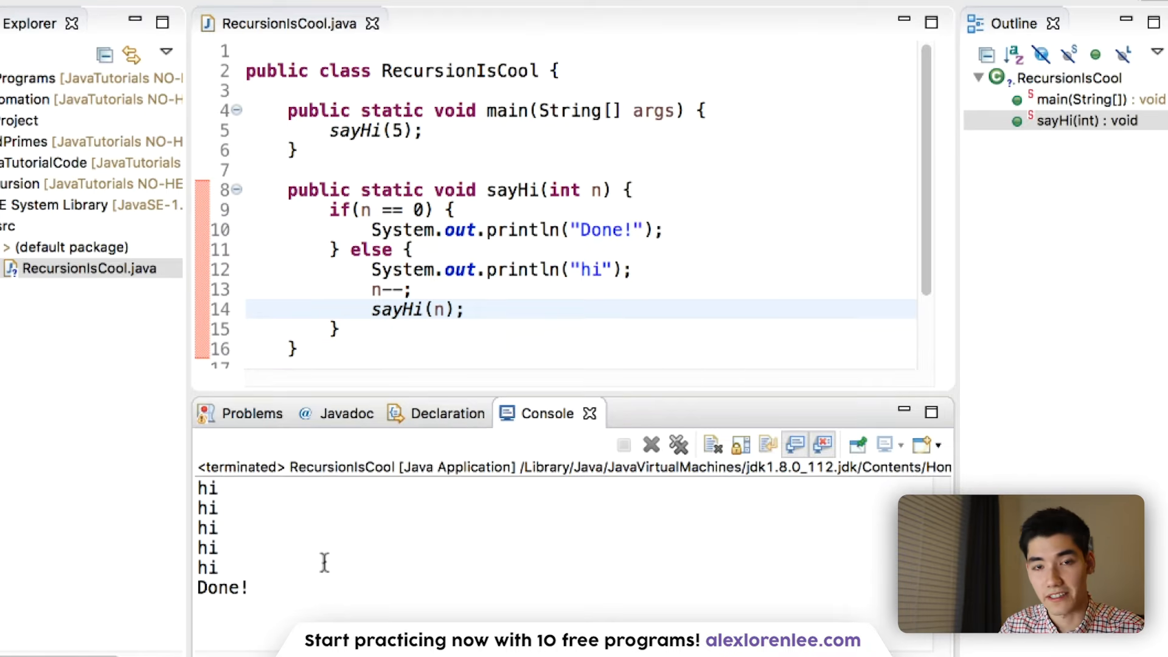
- Review the base-case comment and else block of the finished countdown version of sayHi
text(//Need a base case)
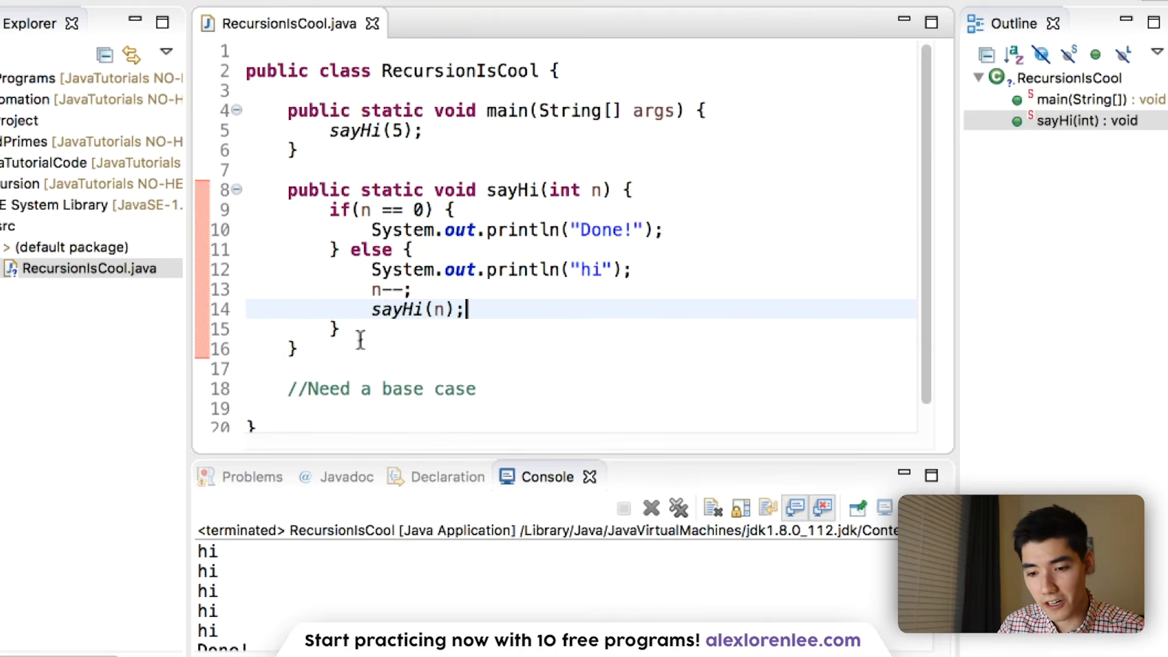
double_click(400, 311)
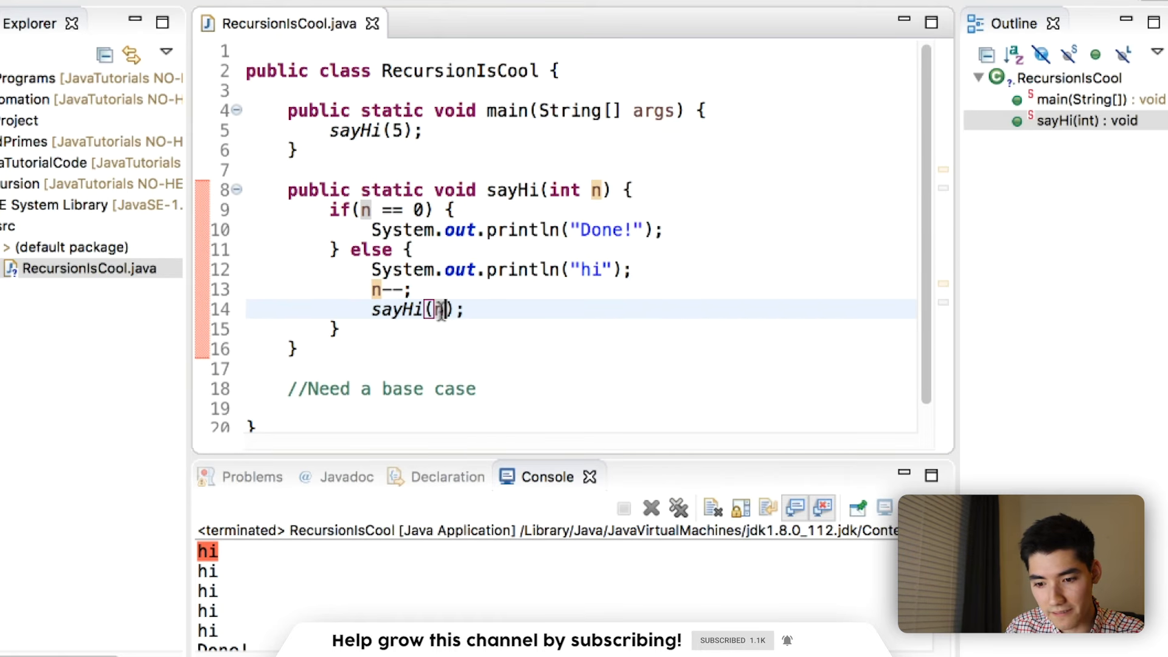
click(486, 190)
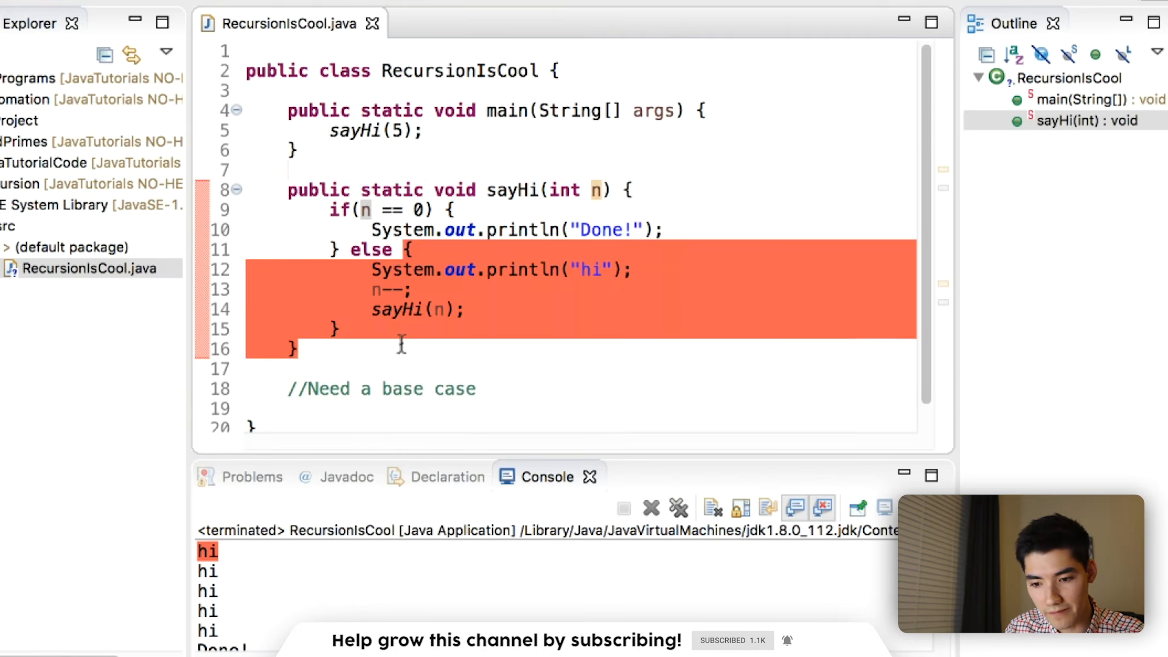
click(635, 270)
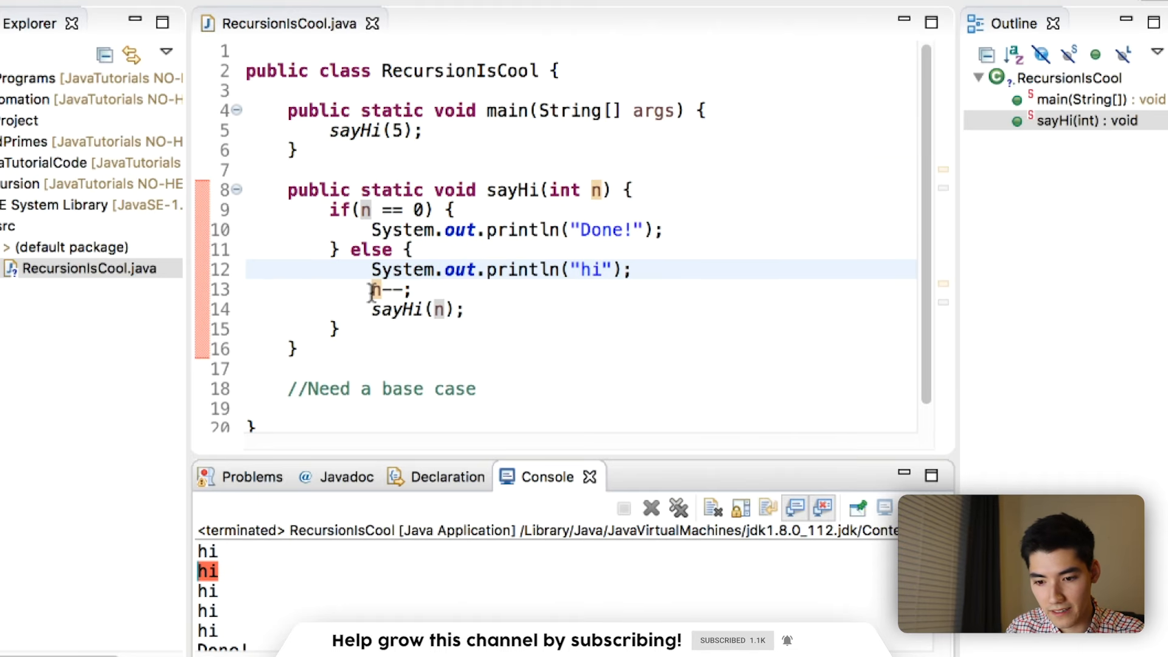
click(373, 309)
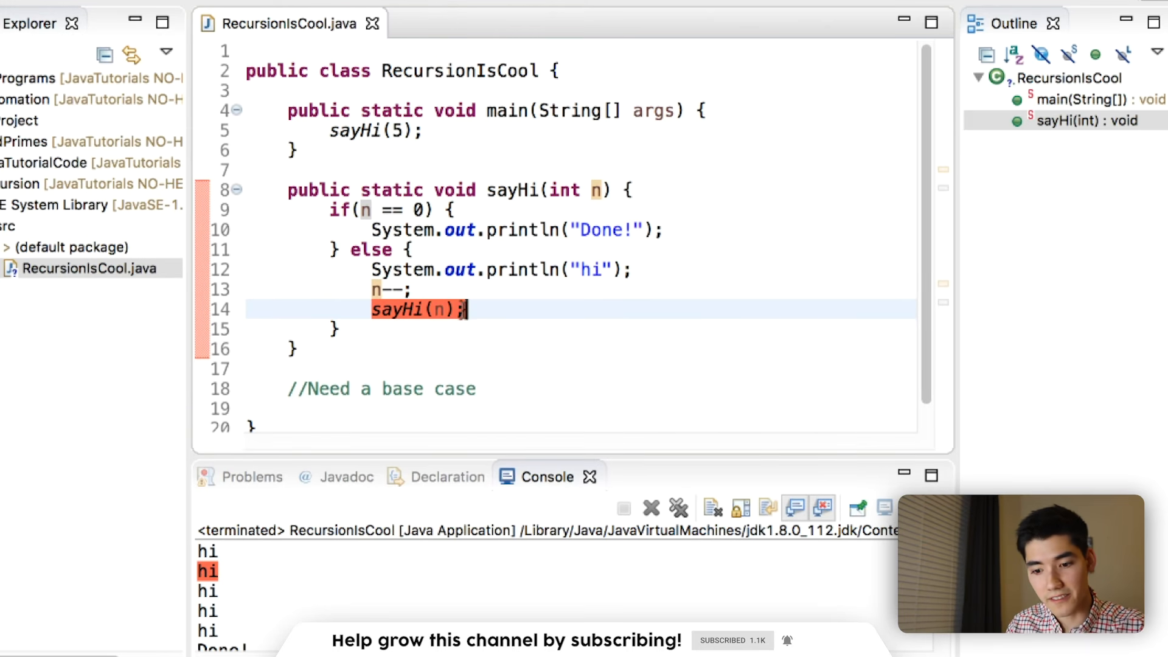
click(376, 209)
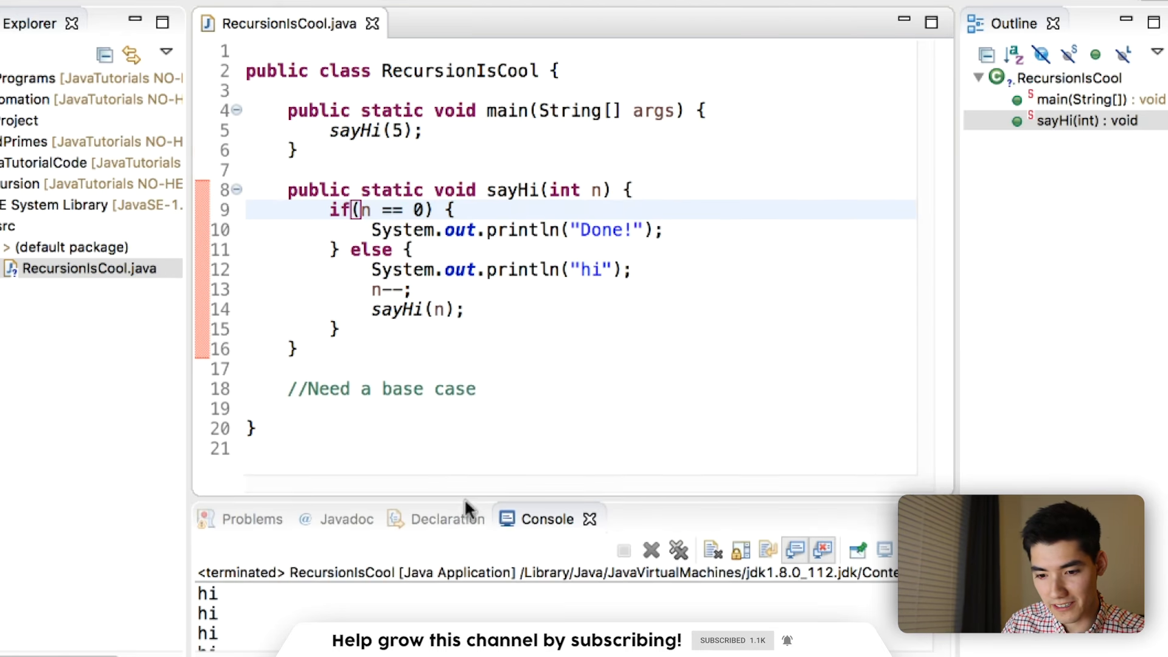
- Delete the sayHi method and its call from main
key(Delete)
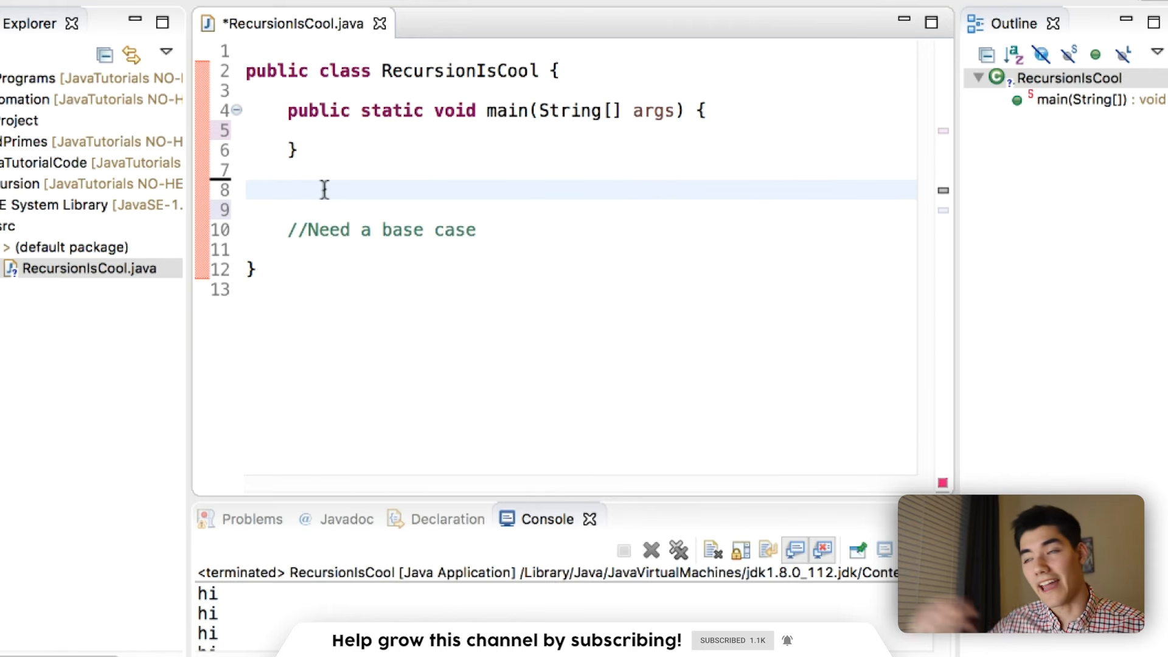
- Add an empty public static void countBackwards(int n) method below main
click(291, 190)
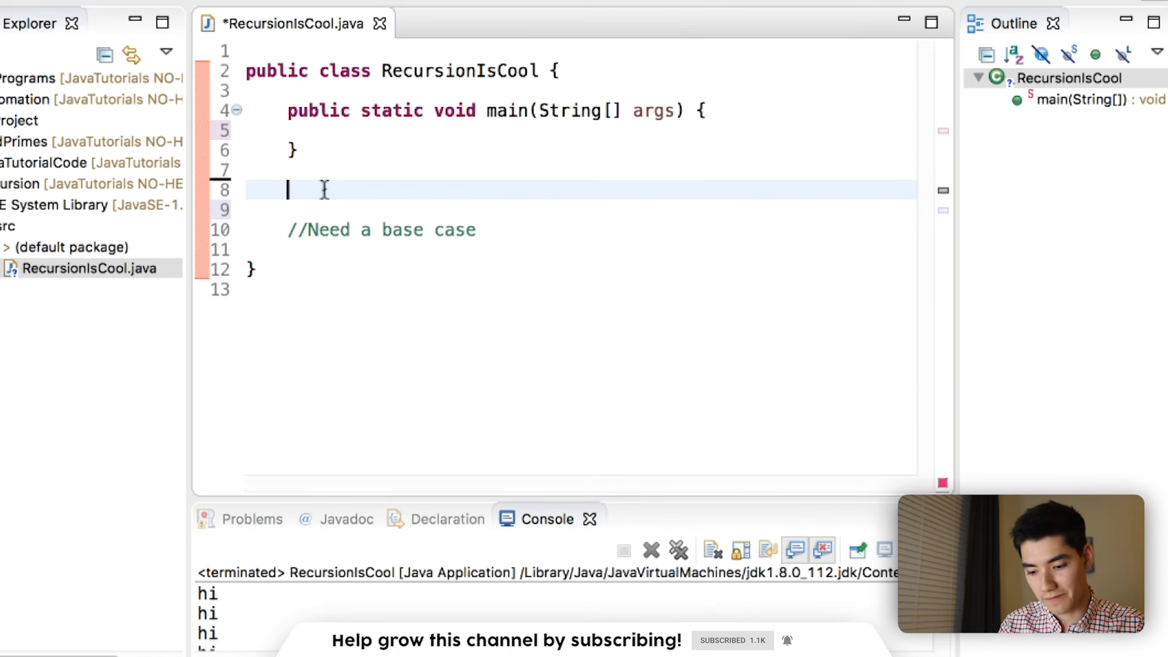
text(public st)
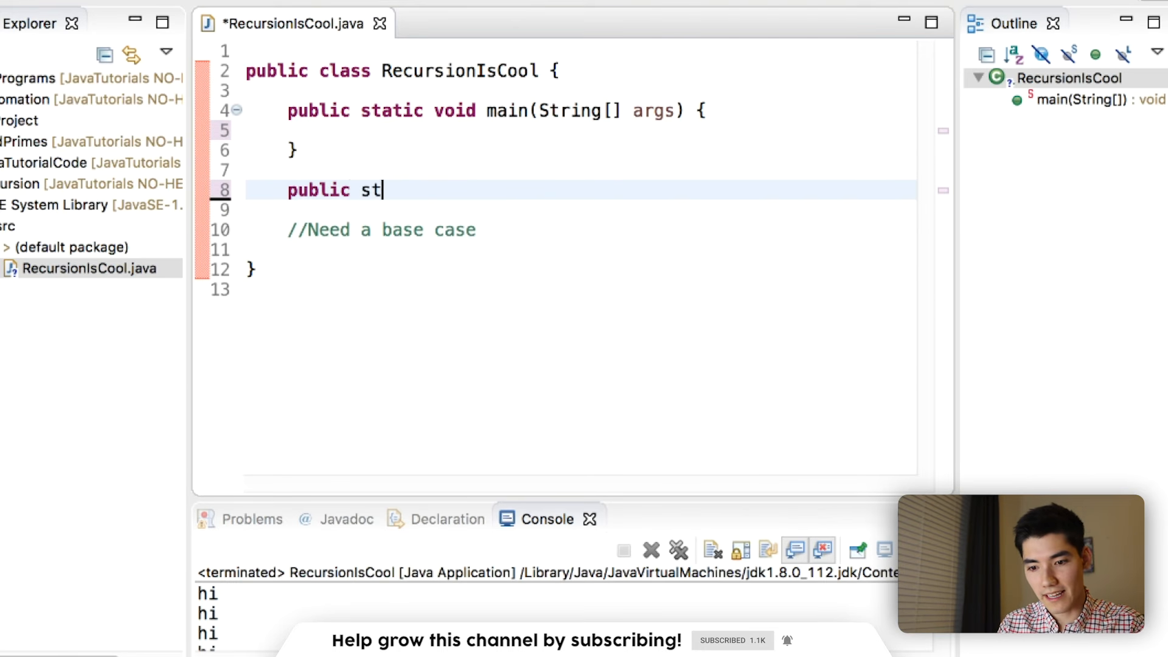
text(atic void)
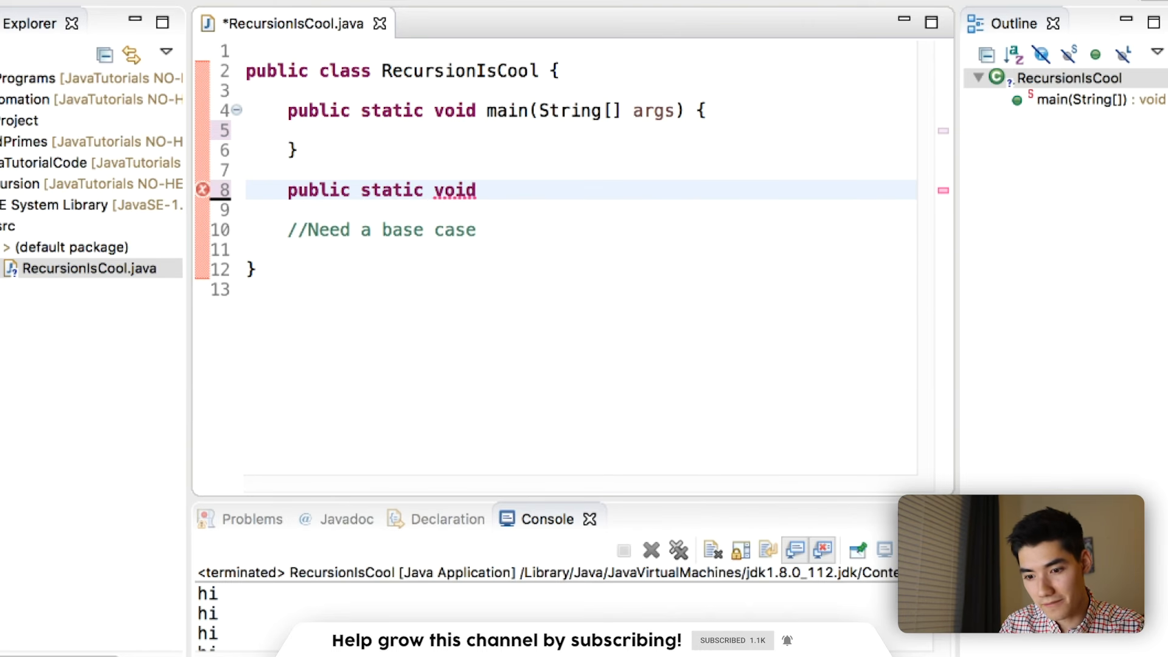
text(countBac)
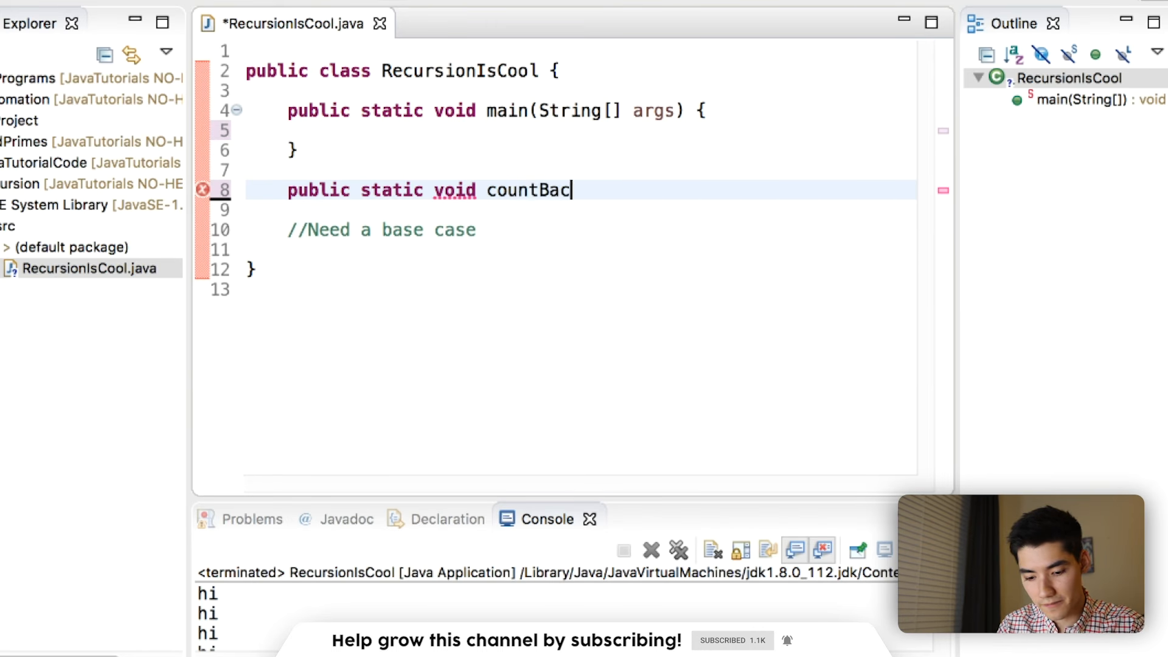
text(kwards())
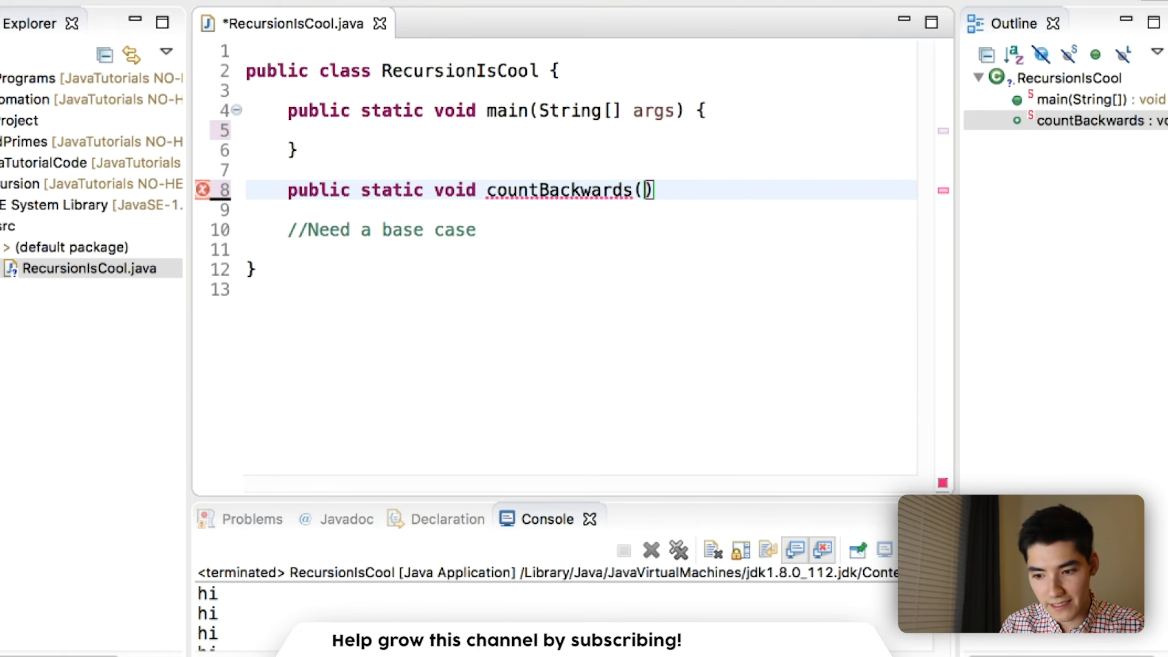
text(int n)
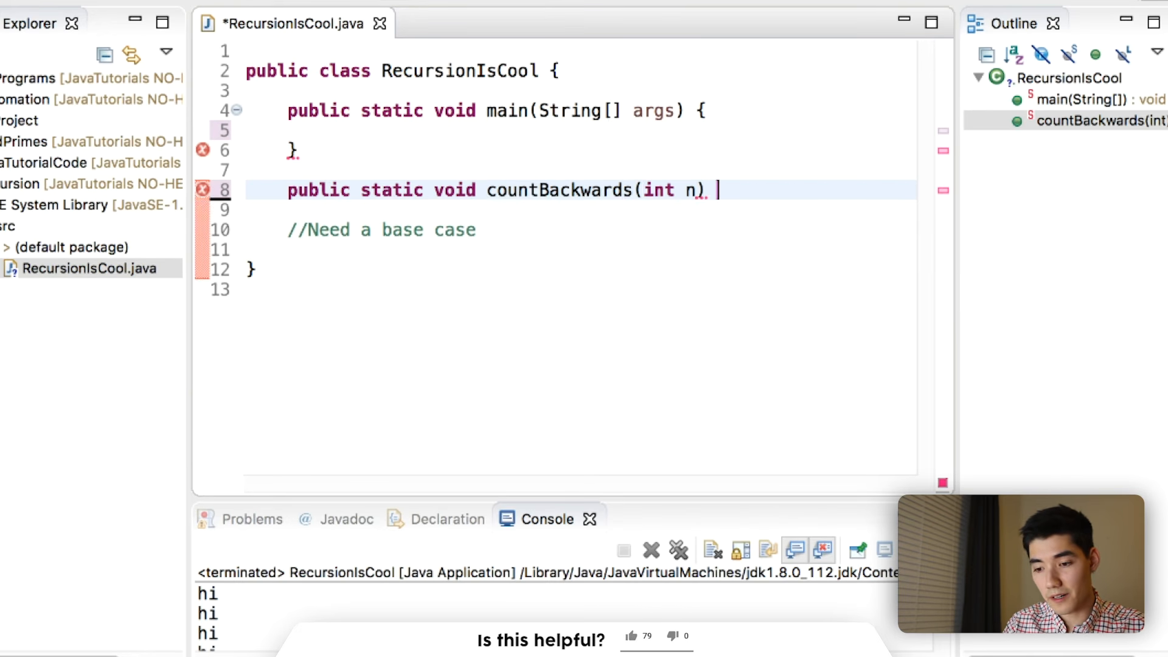
text({)
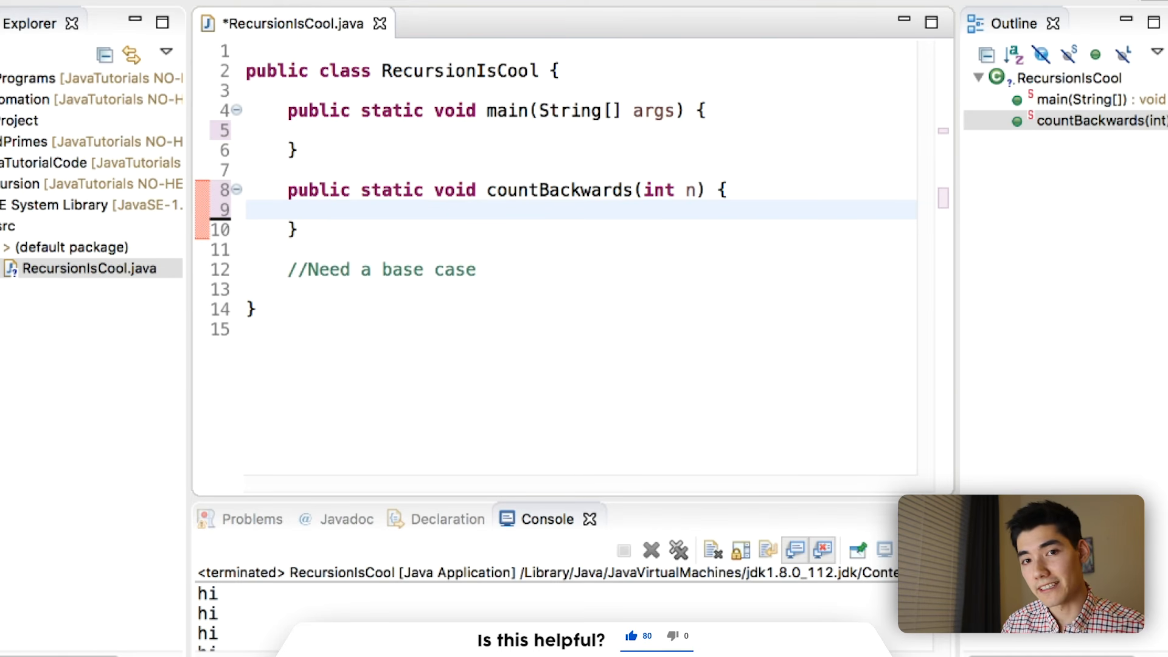
- Write the base case: if(n == 0) print "Done!"
click(331, 210)
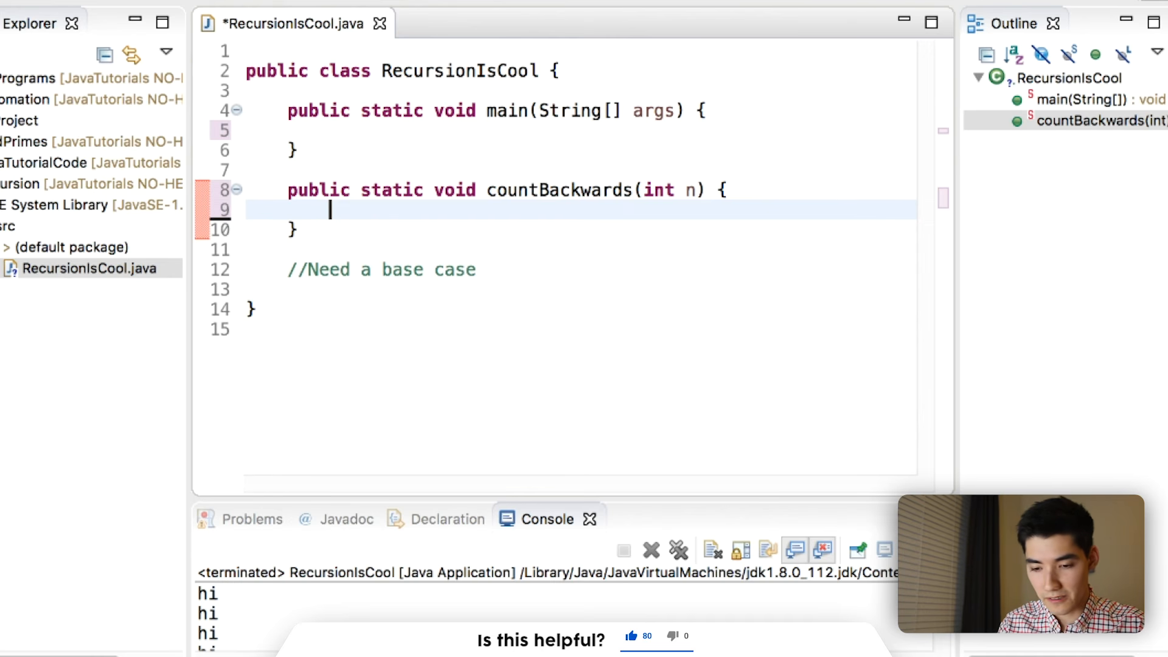
text(if(n))
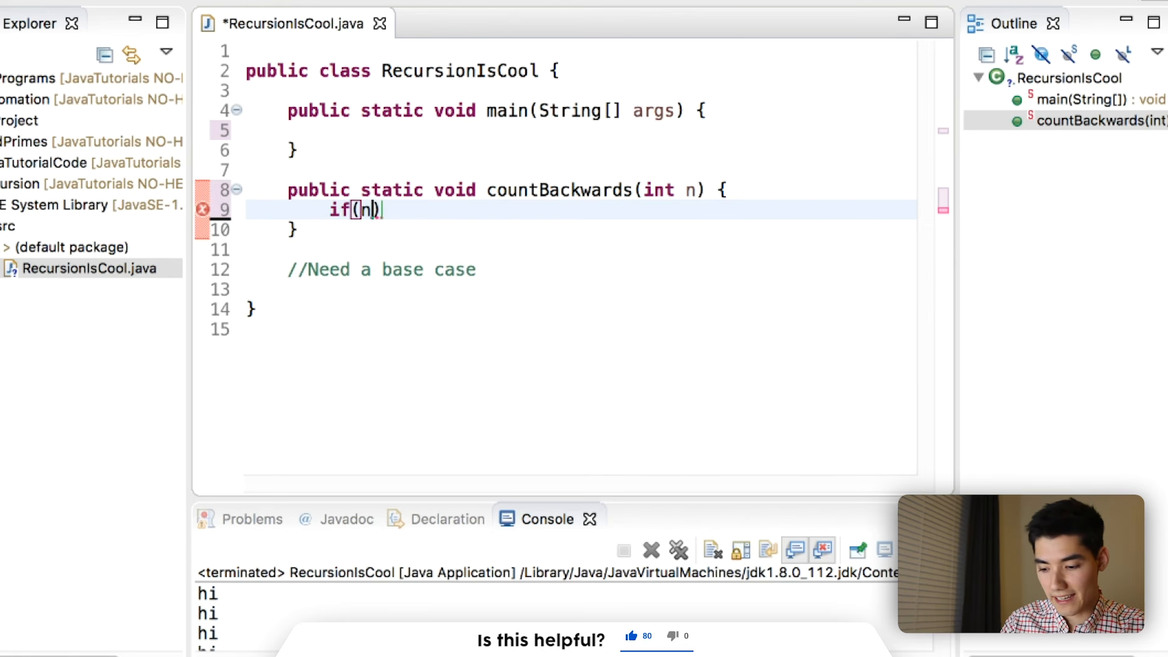
text(== 0)
text(S)
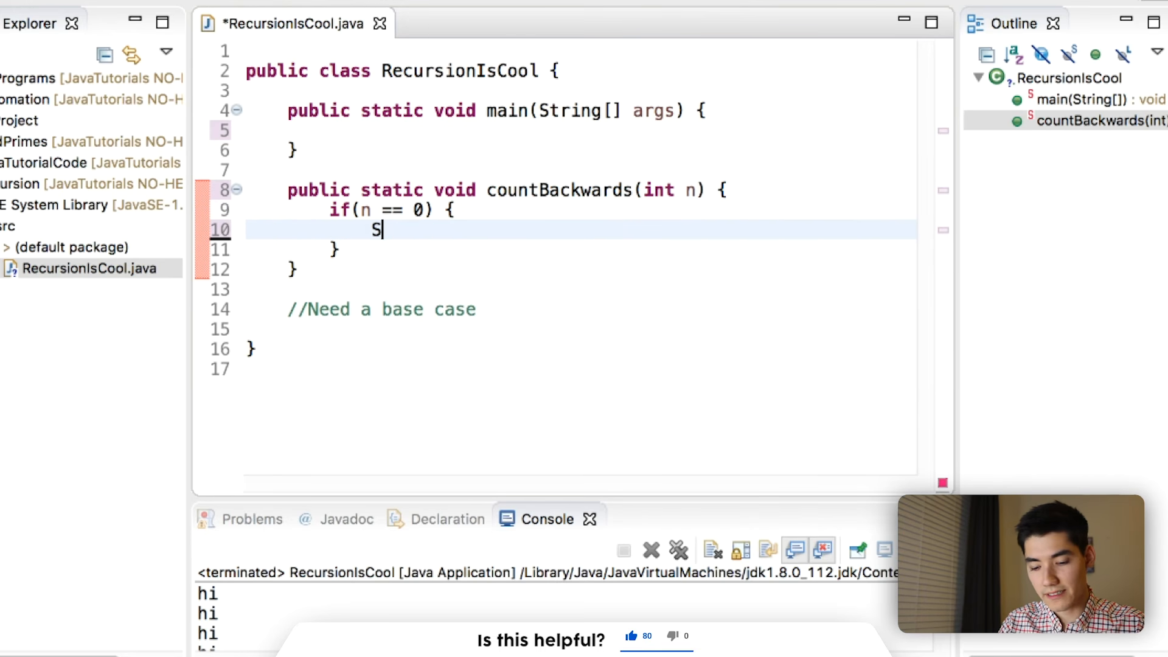
text(ystem.out.println)
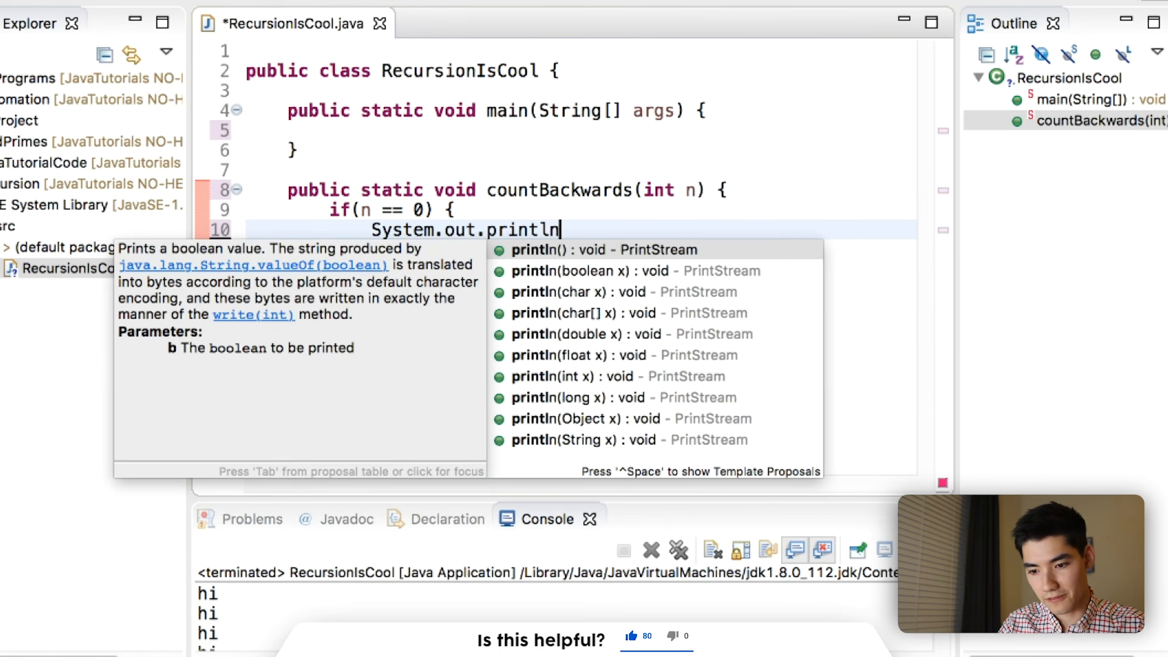
text(("Done!");)
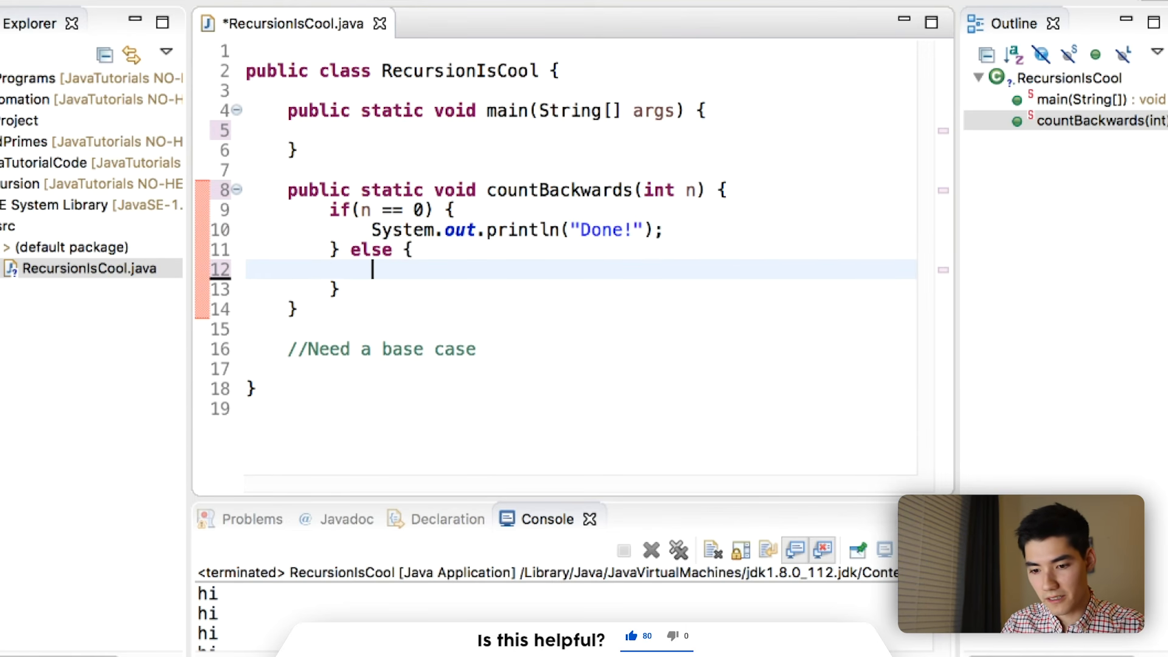
- Write the else branch: print n, decrement it with n--, and call countBackwards(n)
double_click(557, 189)
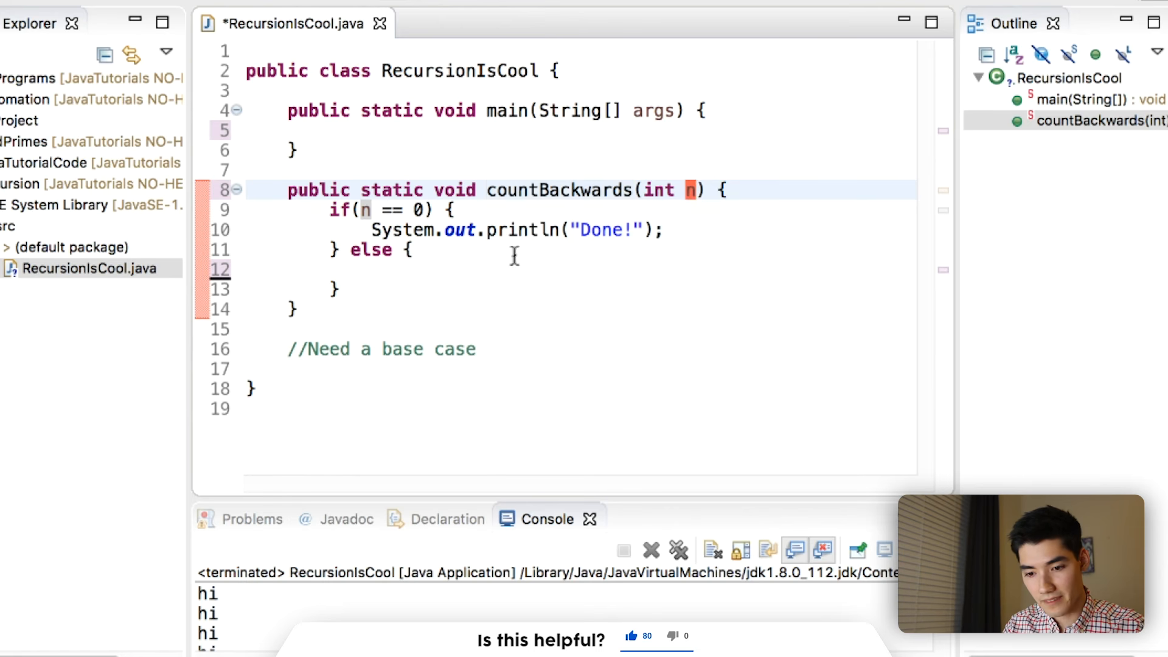
text(countBackwa)
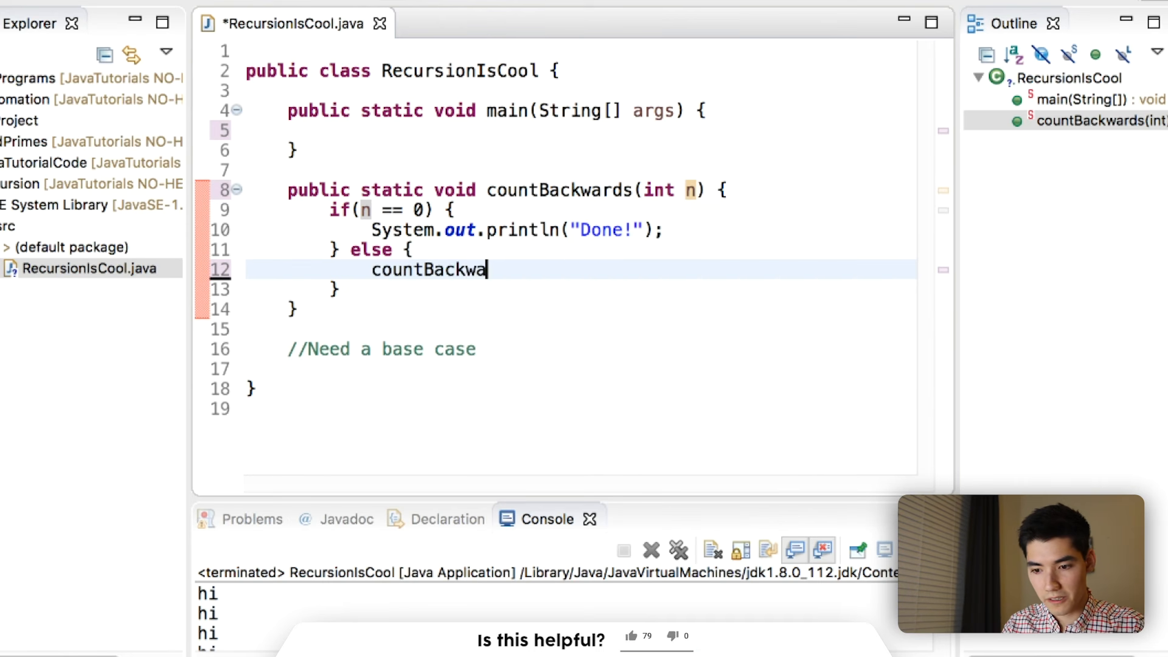
text(rds(n))
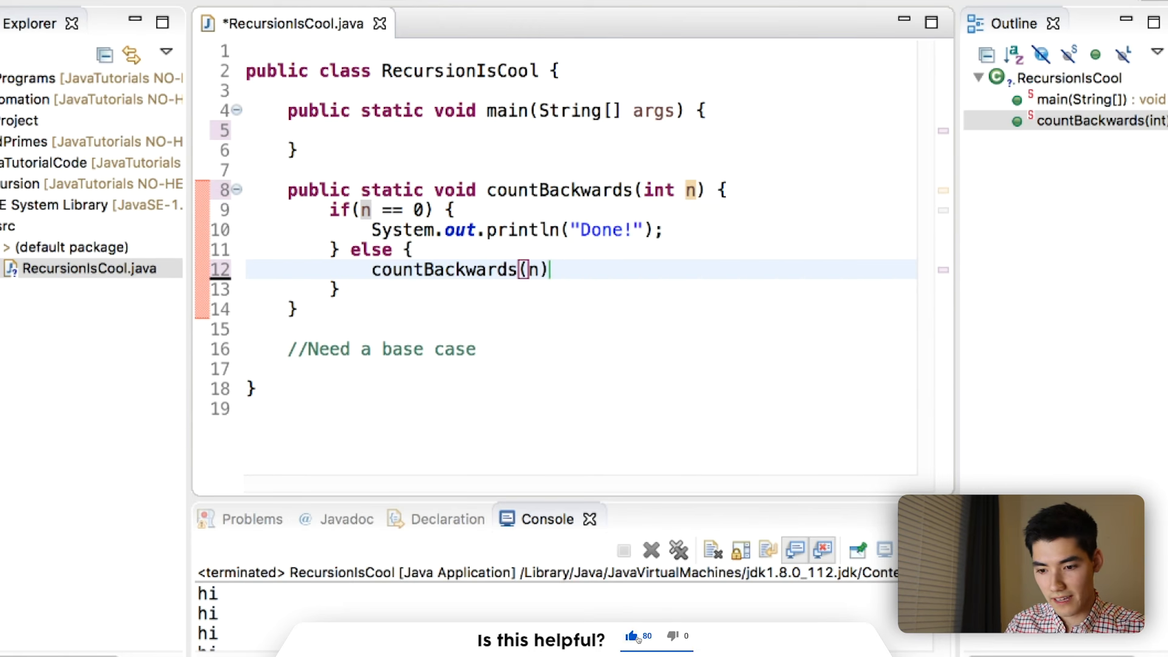
text(;)
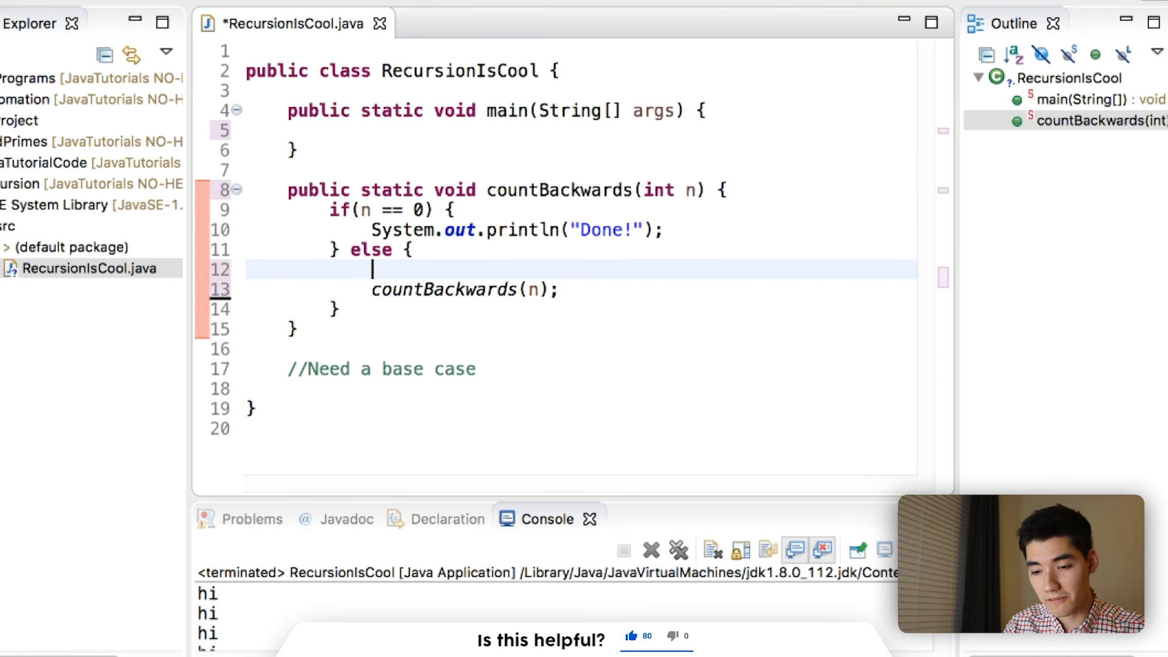
text(n--;)
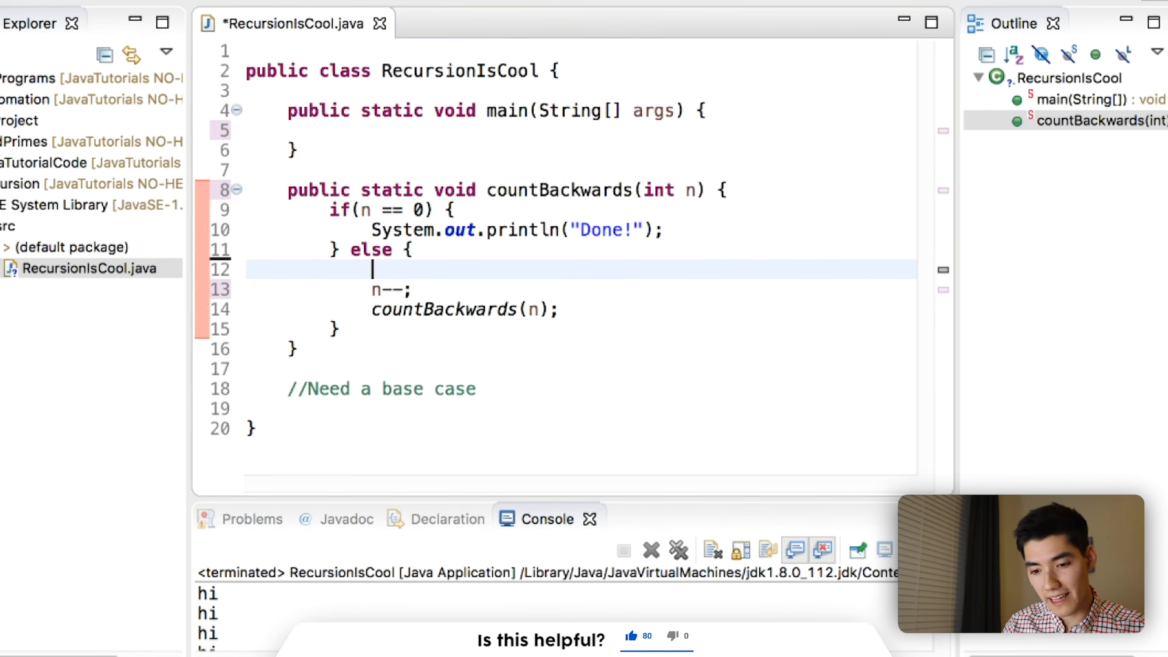
text(System.out.)
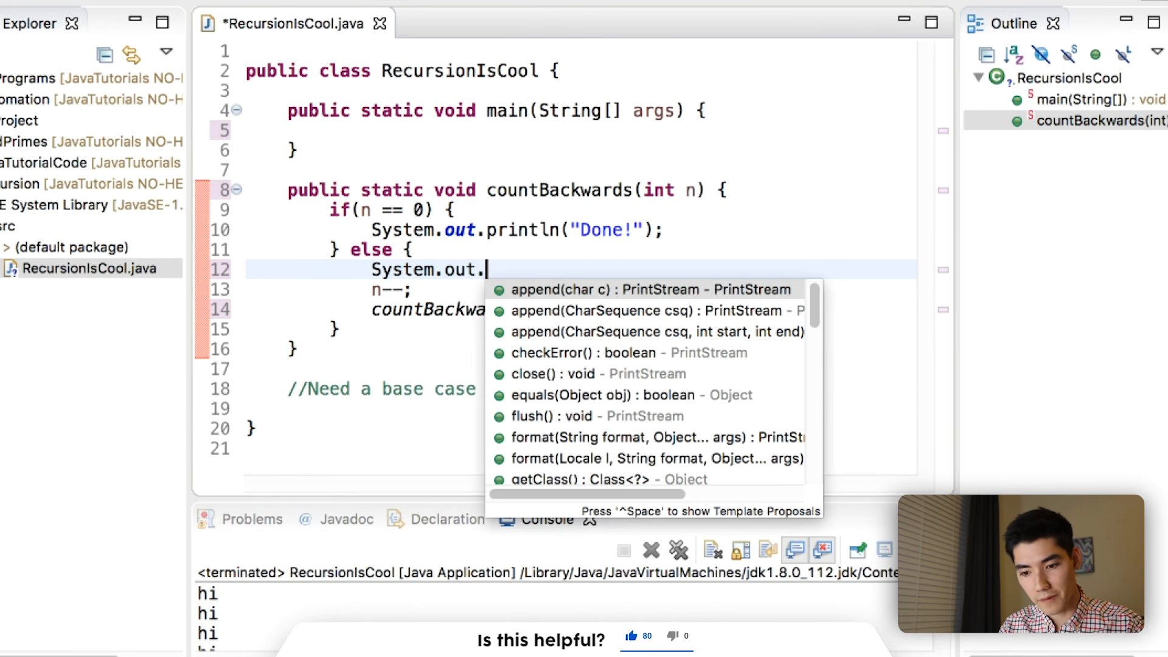
text(println(n);)
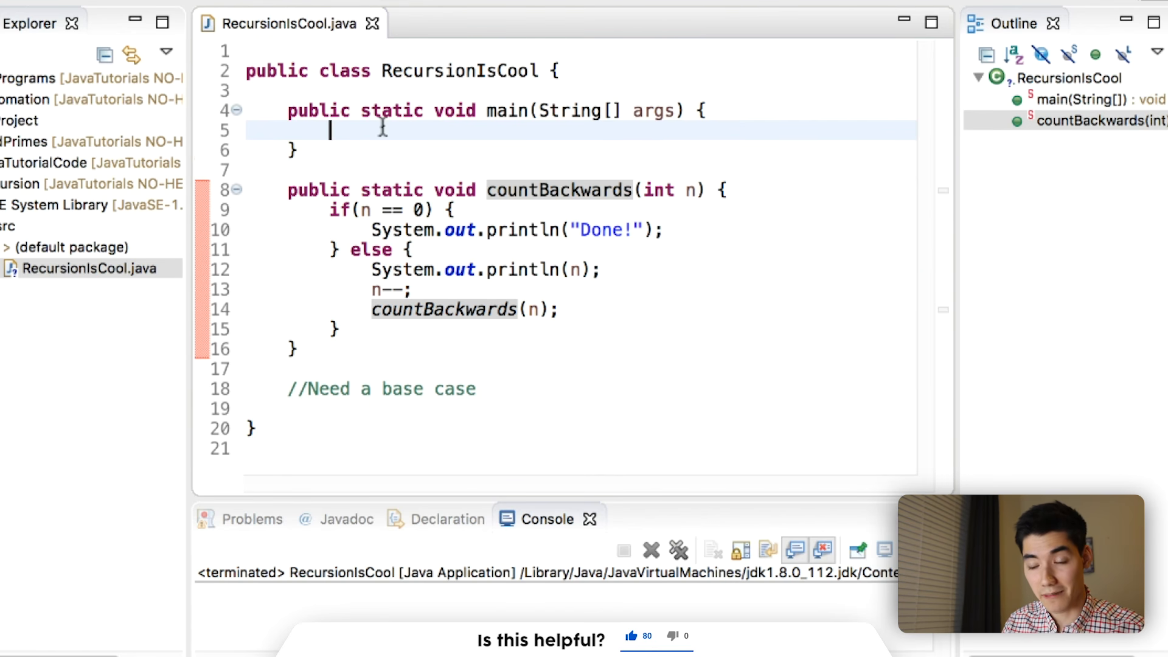
- Call countBackwards(14) from main and run the program
text(cou)
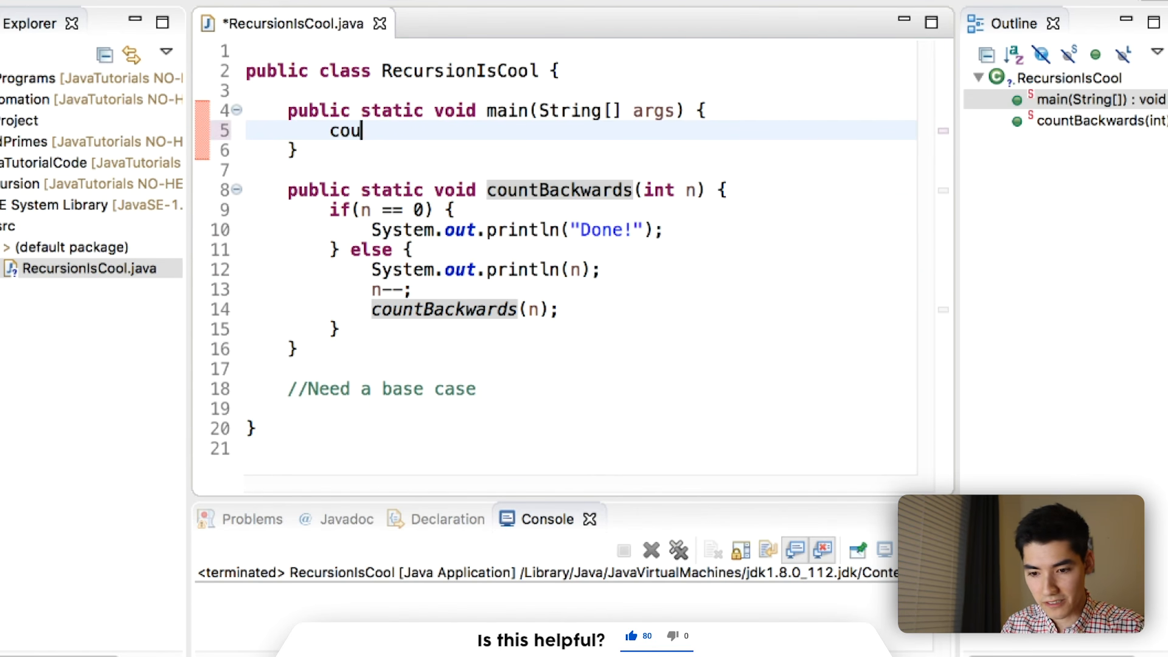
text(ntBackwards()
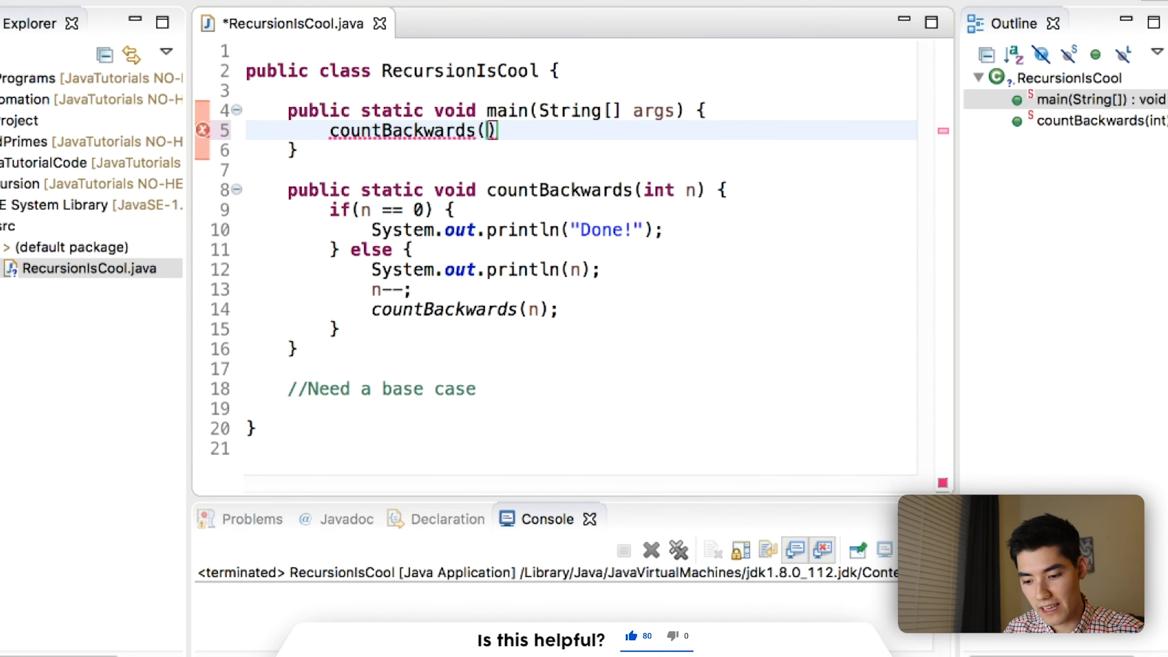
text(14)
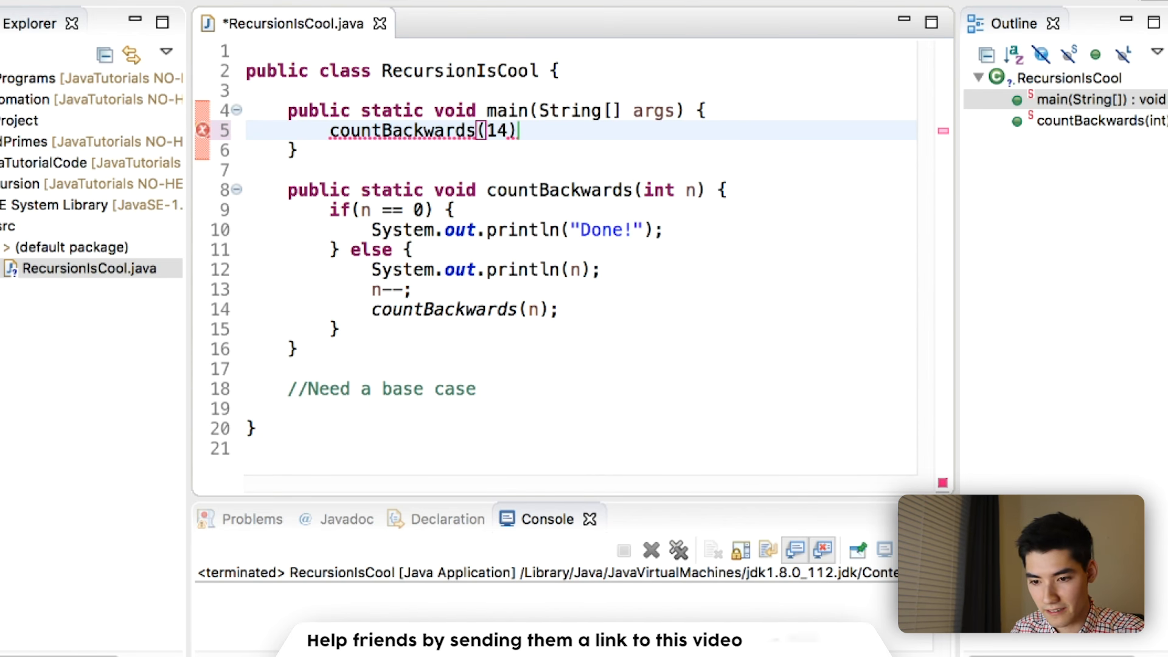
click(402, 169)
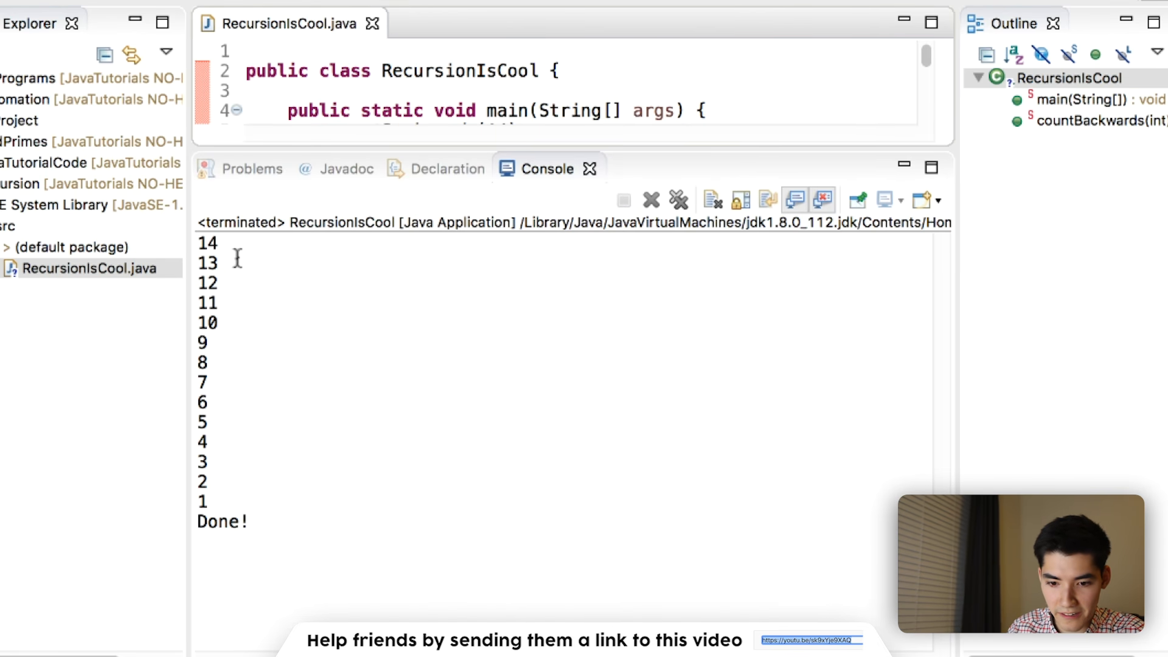
- Restore the console to normal layout showing 14 down to 1 then Done!
double_click(208, 243)
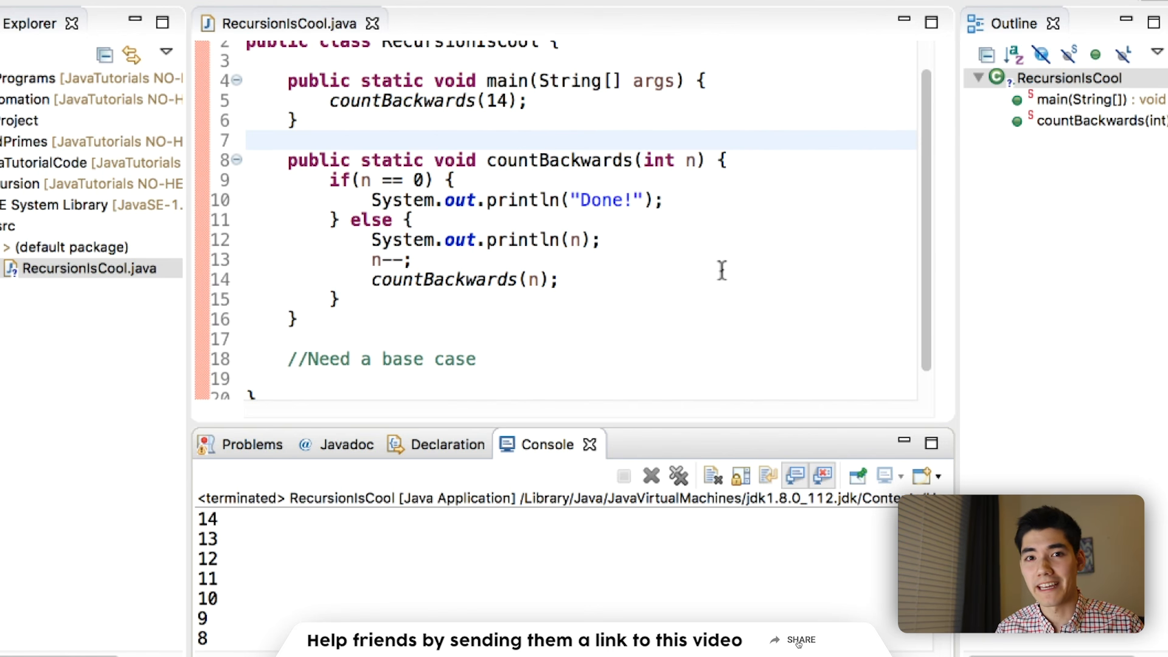
click(798, 641)
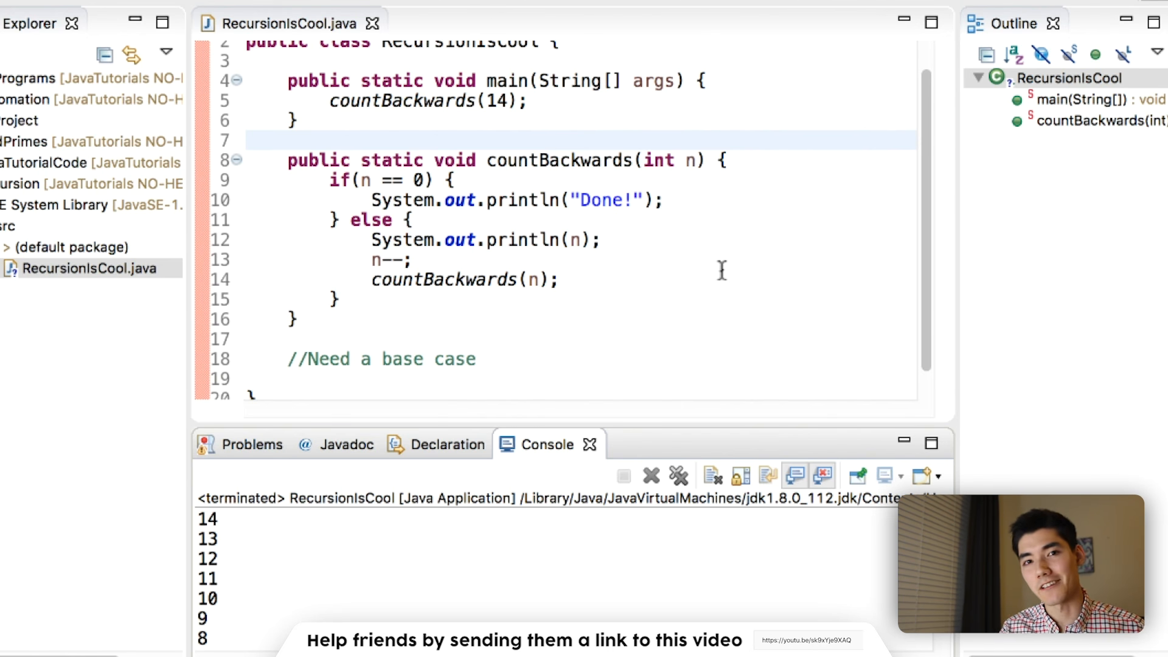